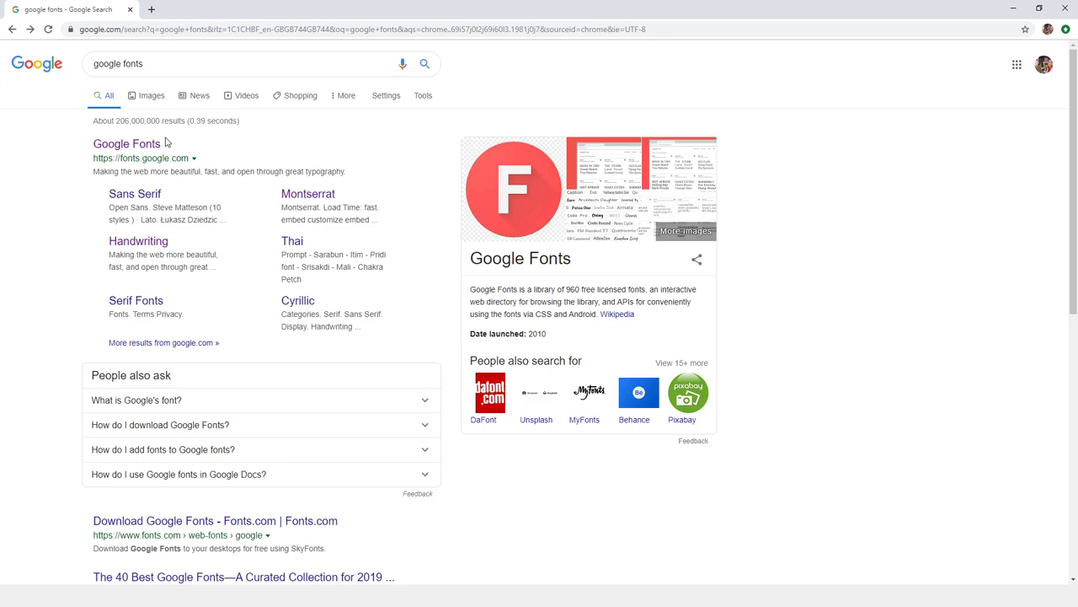
{"action": "mouse_move", "coordinate": [190, 138]}
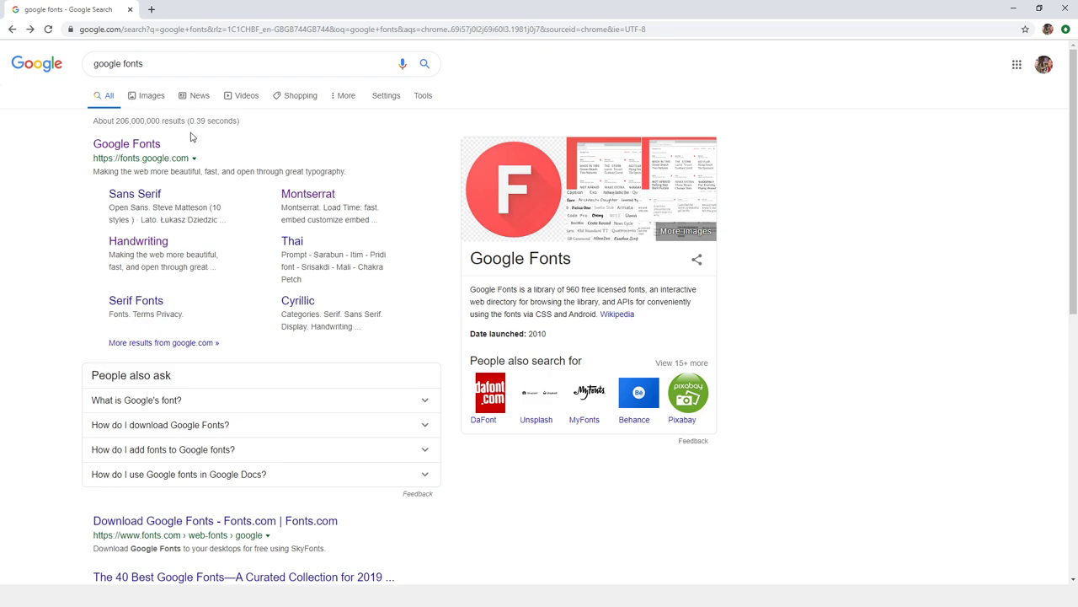
{"action": "mouse_move", "coordinate": [148, 150]}
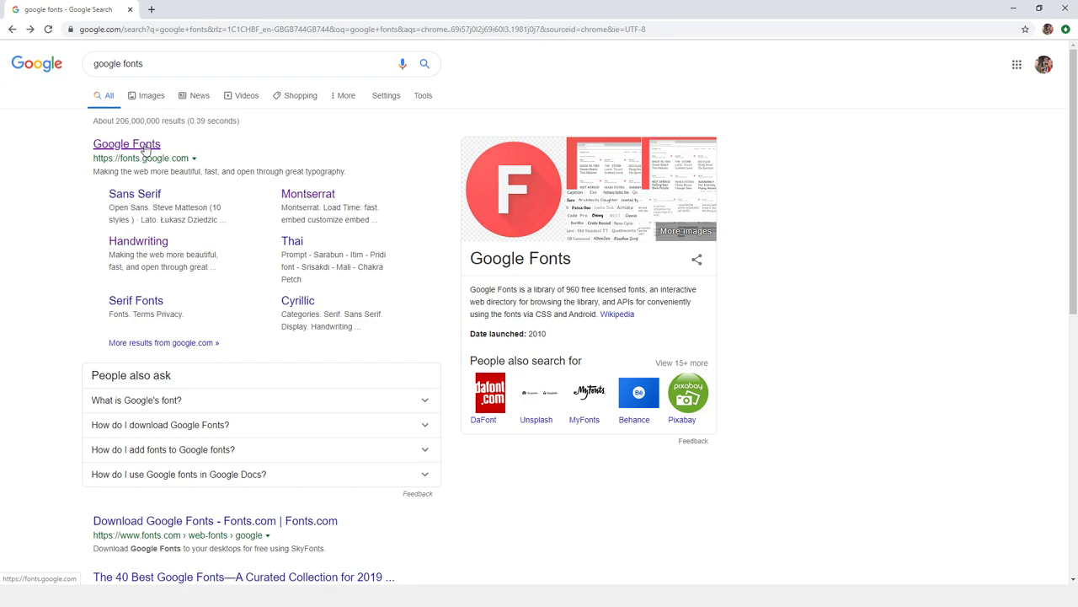
- Reach the Google Fonts catalog and show its category filter (Serif, Sans Serif, Display, Handwriting, Monospace)
{"action": "left_click", "coordinate": [127, 143]}
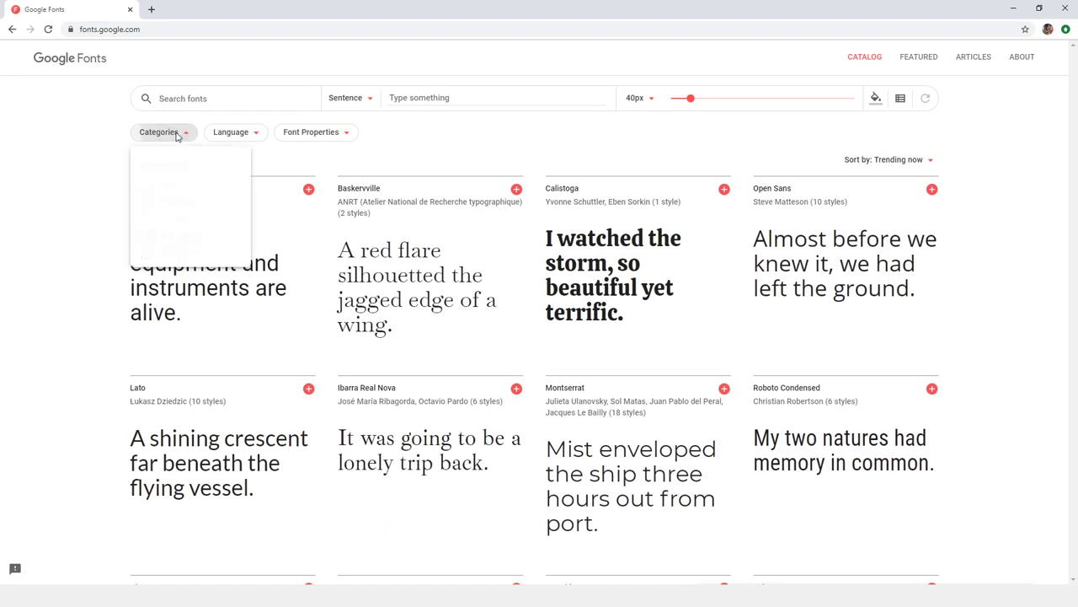
{"action": "left_click", "coordinate": [163, 132]}
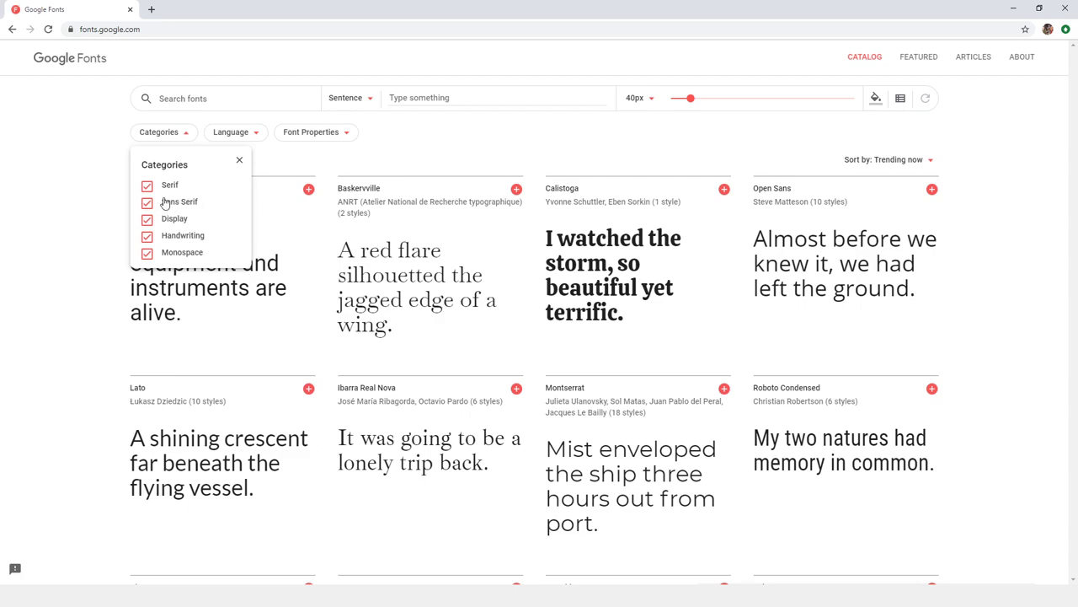
{"action": "mouse_move", "coordinate": [177, 204]}
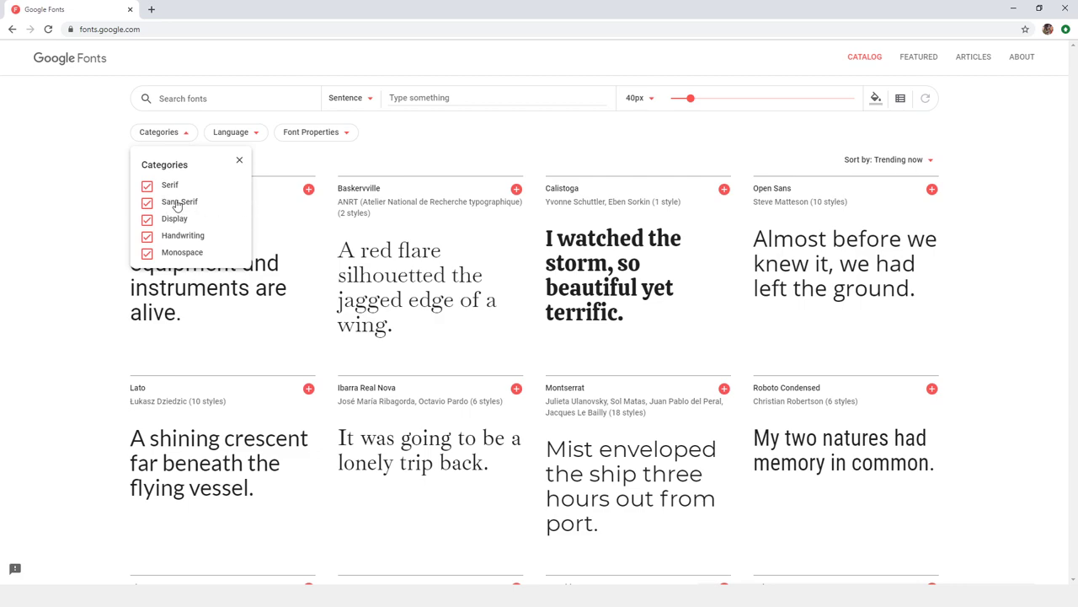
{"action": "mouse_move", "coordinate": [179, 195]}
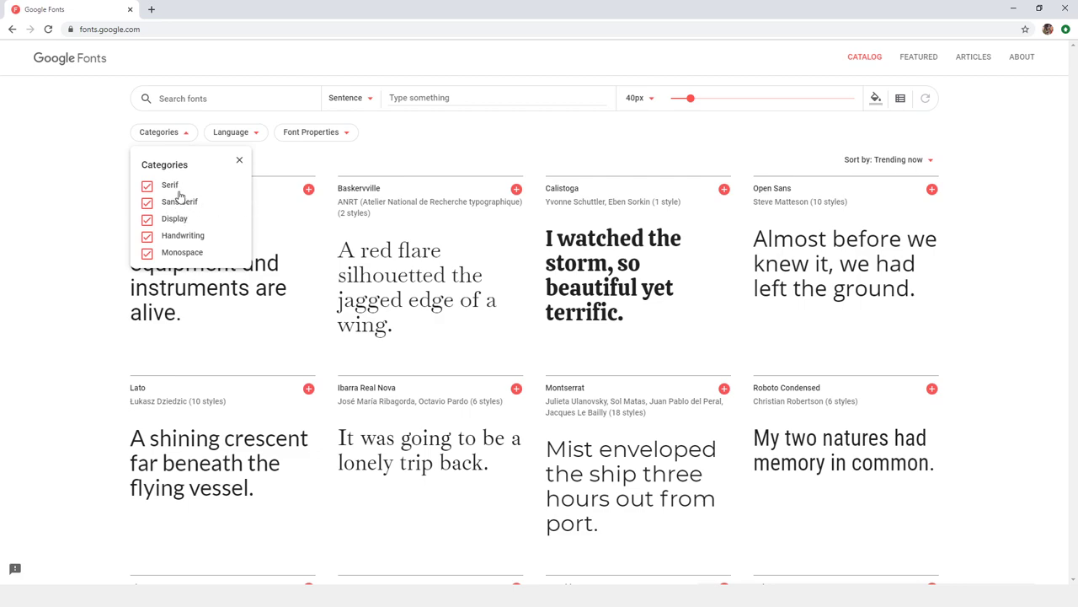
{"action": "mouse_move", "coordinate": [171, 222]}
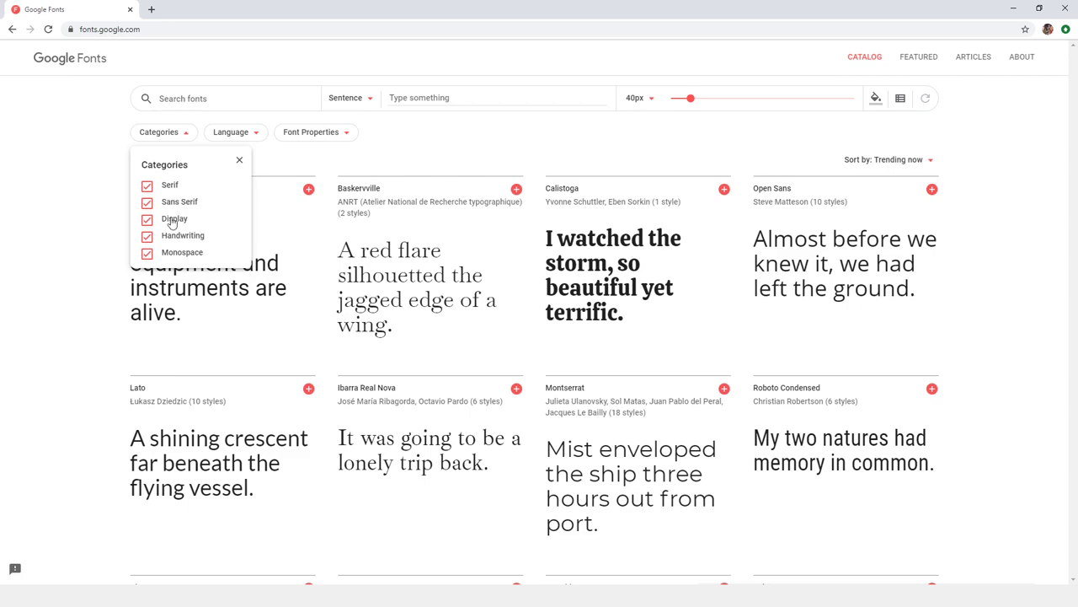
{"action": "mouse_move", "coordinate": [169, 237]}
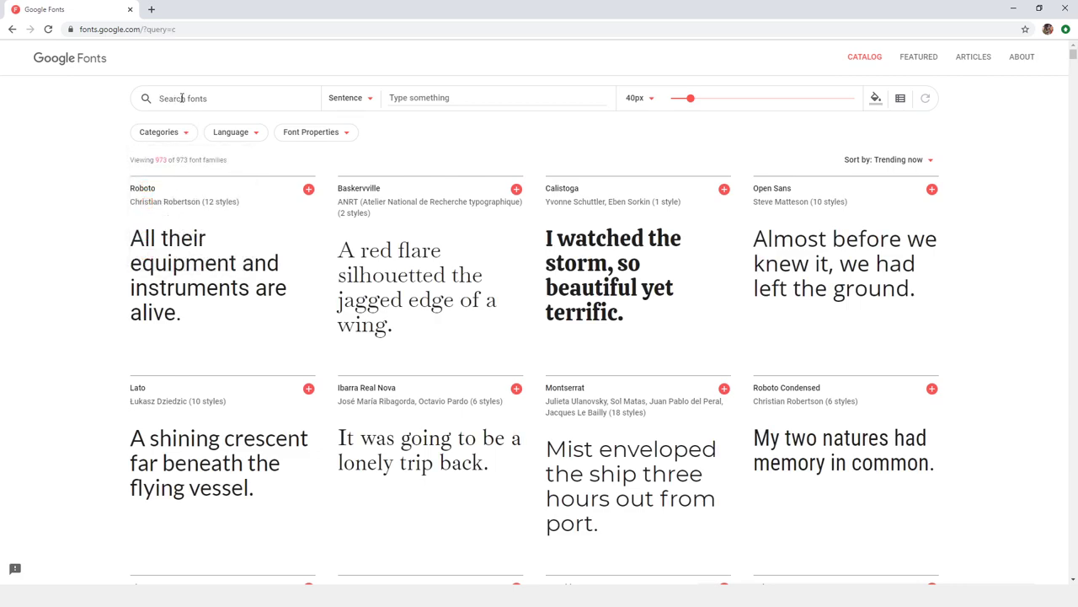
- Search 'cour', select Courgette, download it and place Courgette-Regular.ttf in the currentProject folder
{"action": "type", "text": "cour"}
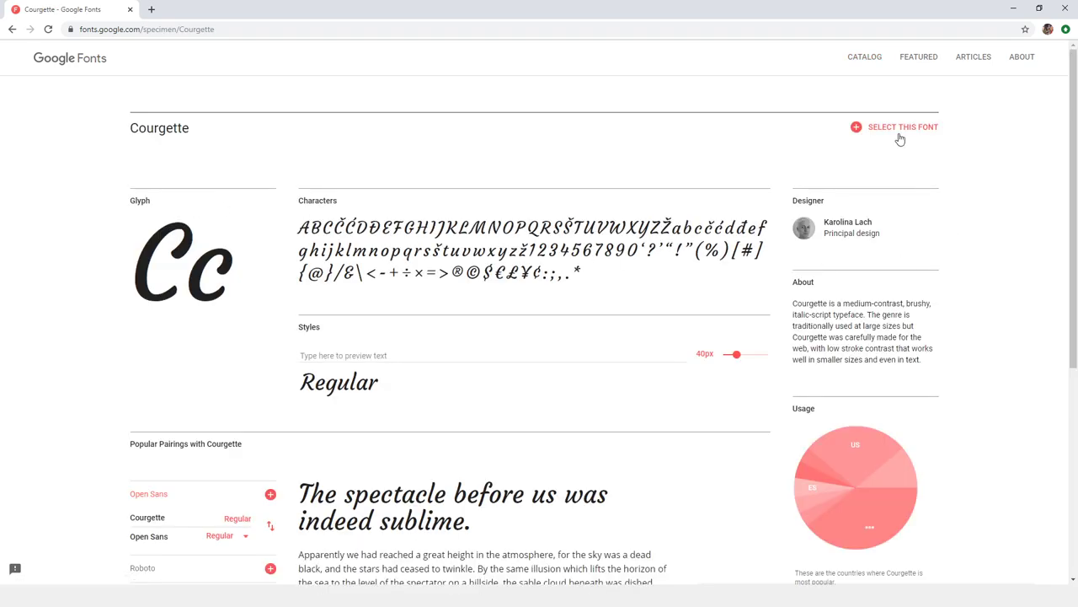
{"action": "left_click", "coordinate": [854, 126]}
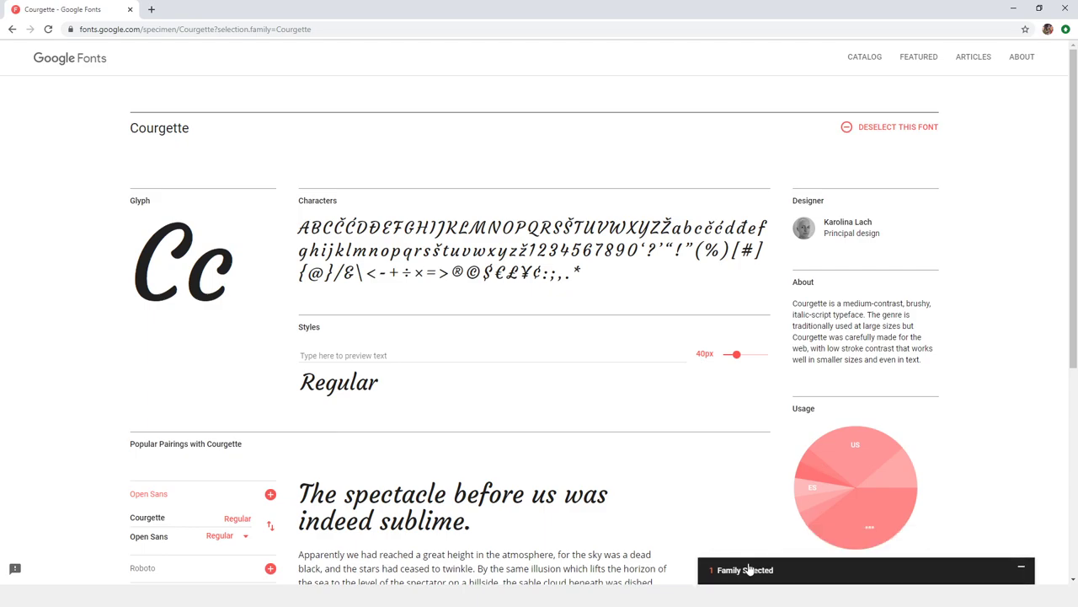
{"action": "left_click", "coordinate": [748, 569]}
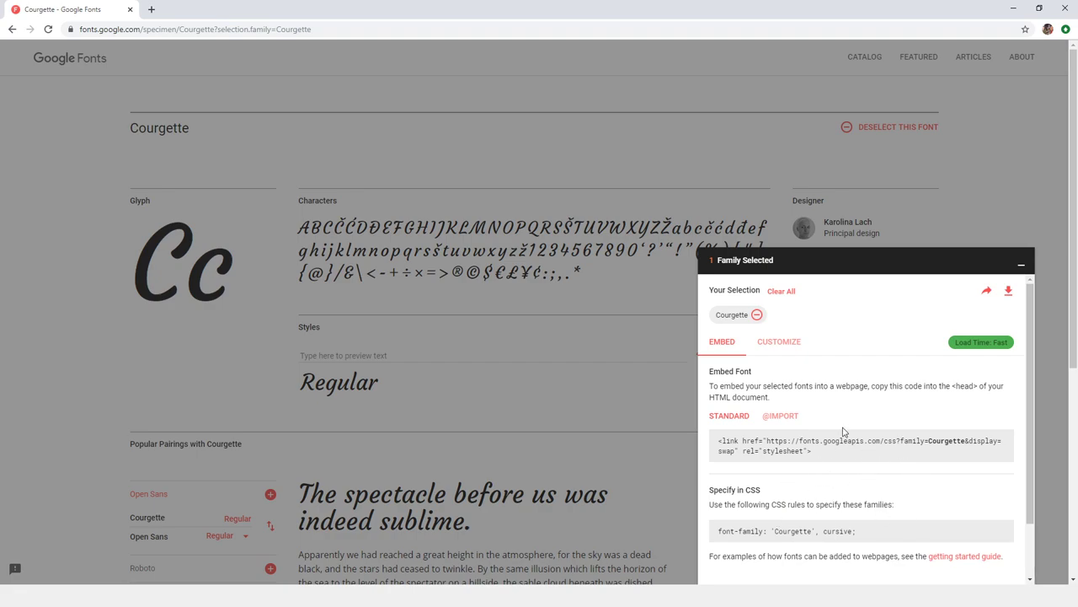
{"action": "mouse_move", "coordinate": [1008, 293]}
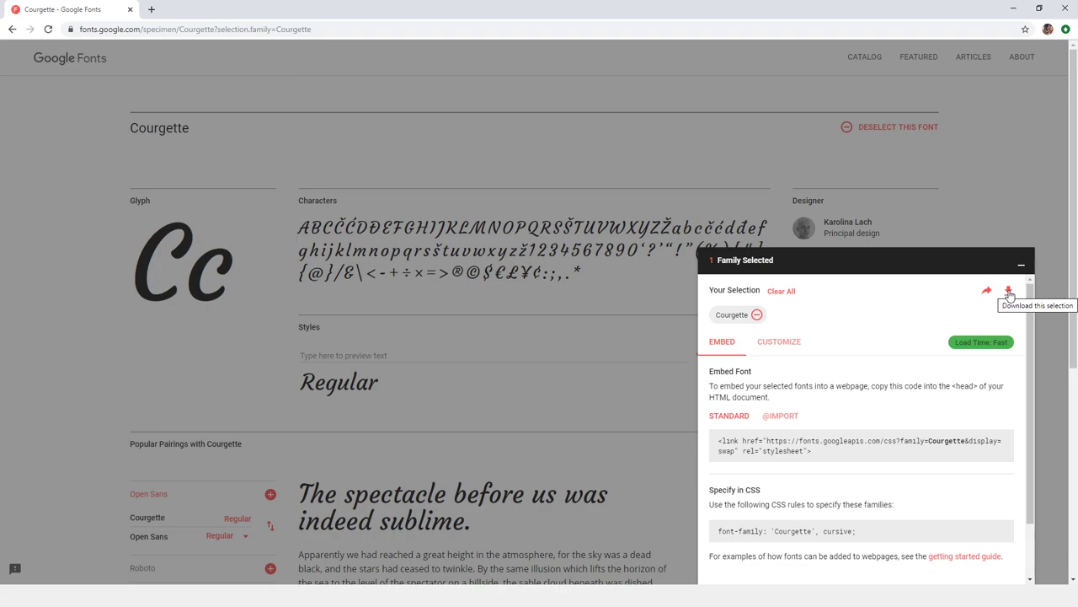
{"action": "mouse_move", "coordinate": [588, 341]}
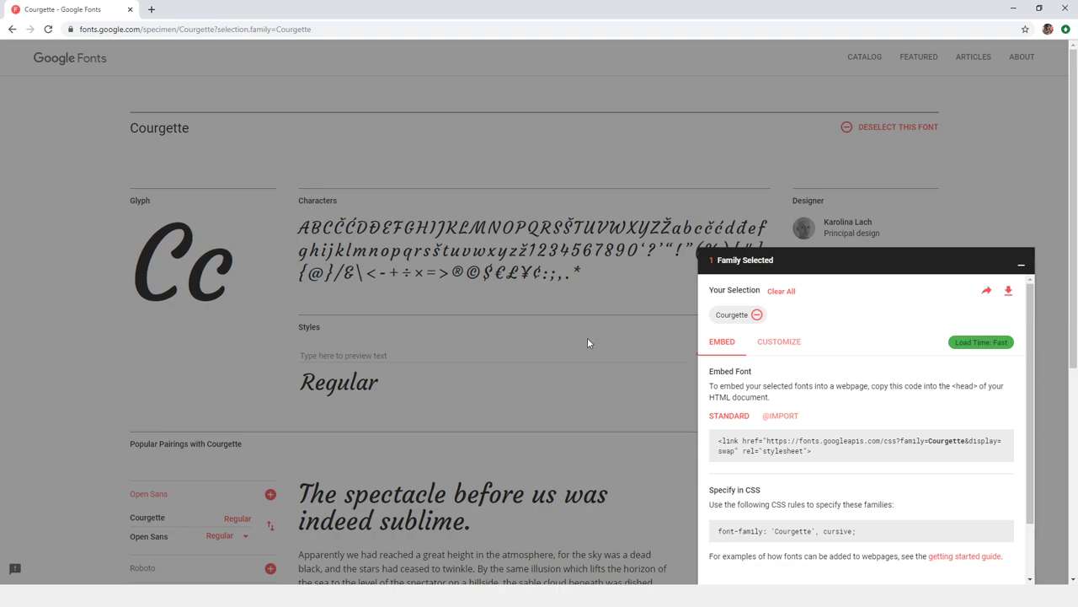
{"action": "mouse_move", "coordinate": [590, 344]}
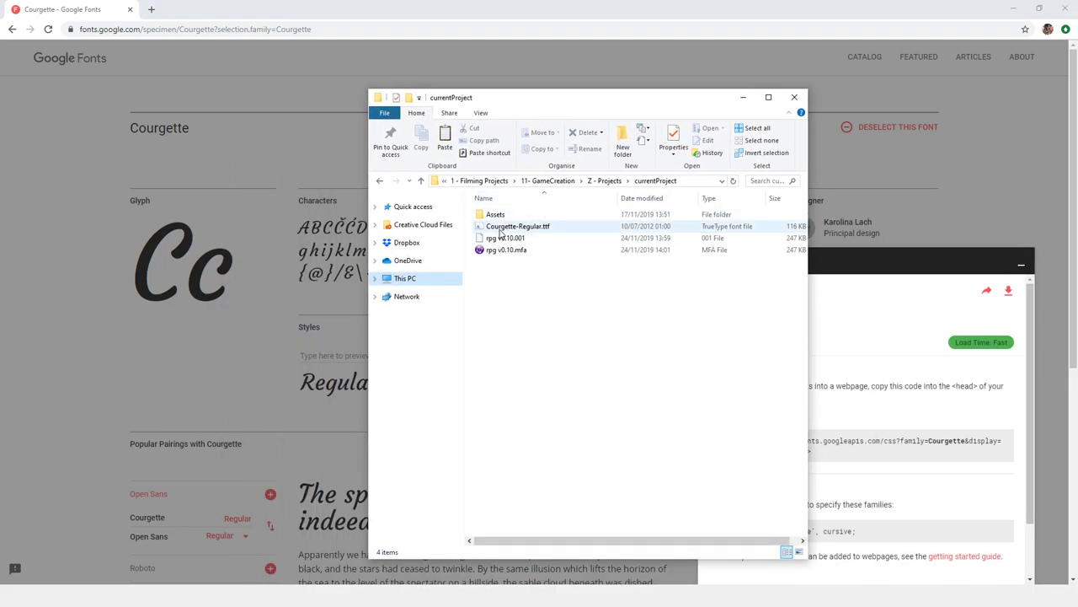
{"action": "left_click", "coordinate": [519, 226]}
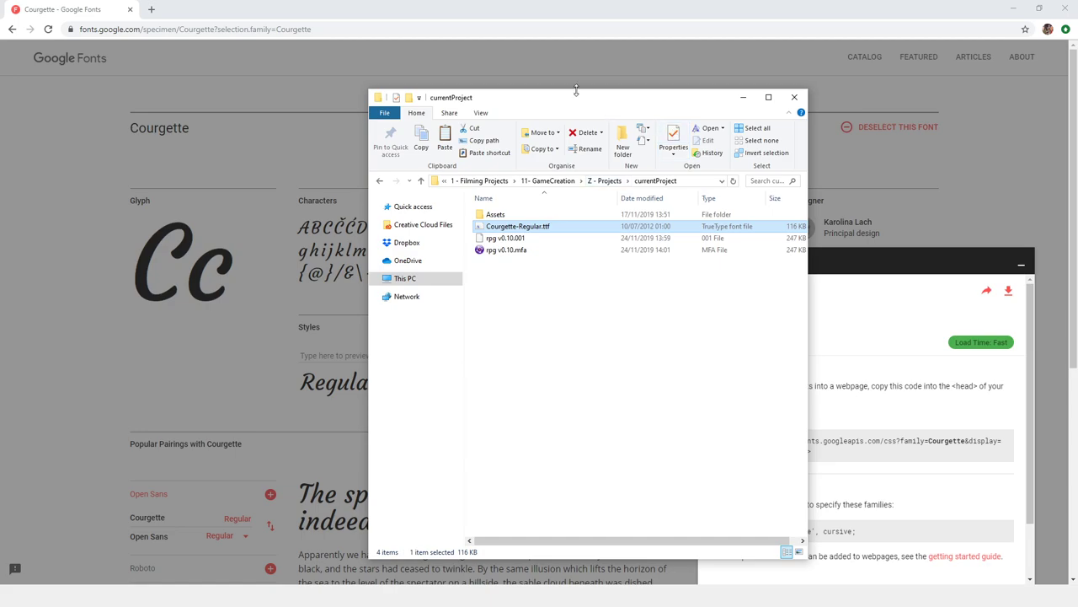
{"action": "left_click", "coordinate": [795, 94]}
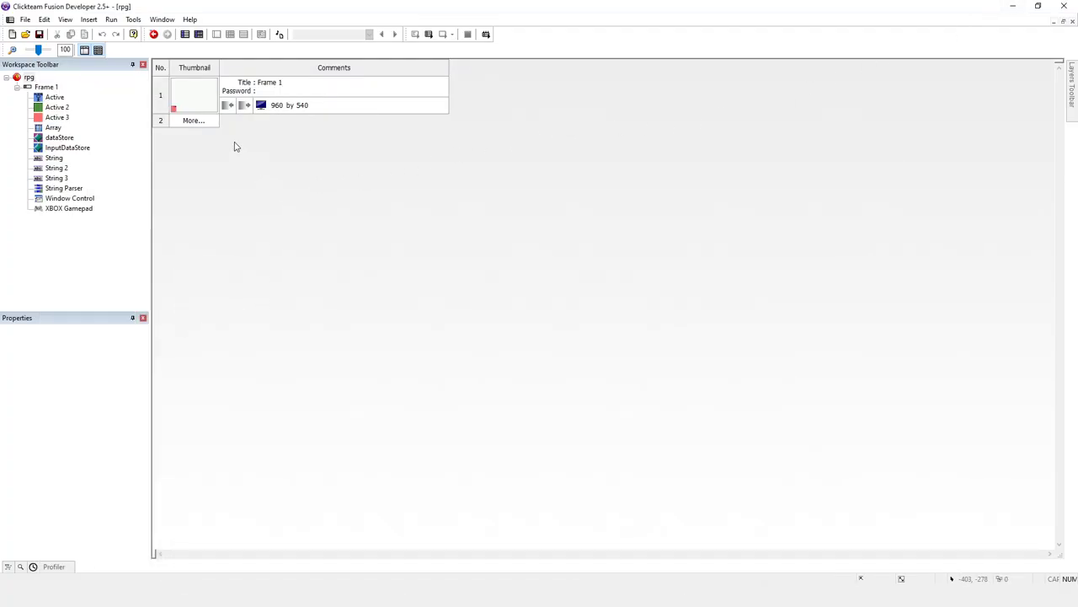
- Edit Frame 1, select the dialog text string, and start inserting a new object
{"action": "double_click", "coordinate": [194, 95]}
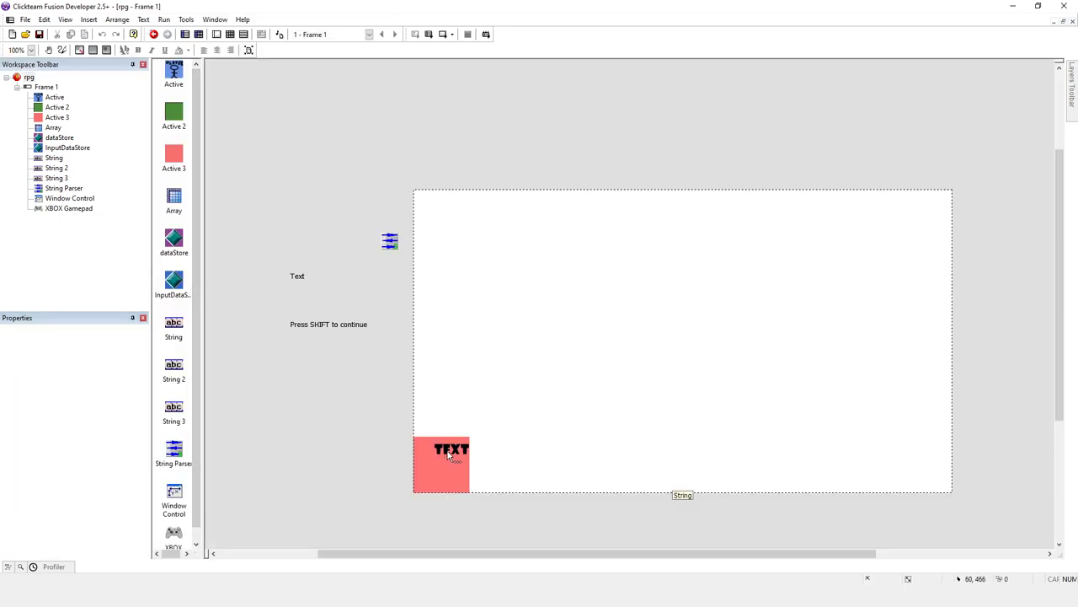
{"action": "left_click", "coordinate": [448, 451]}
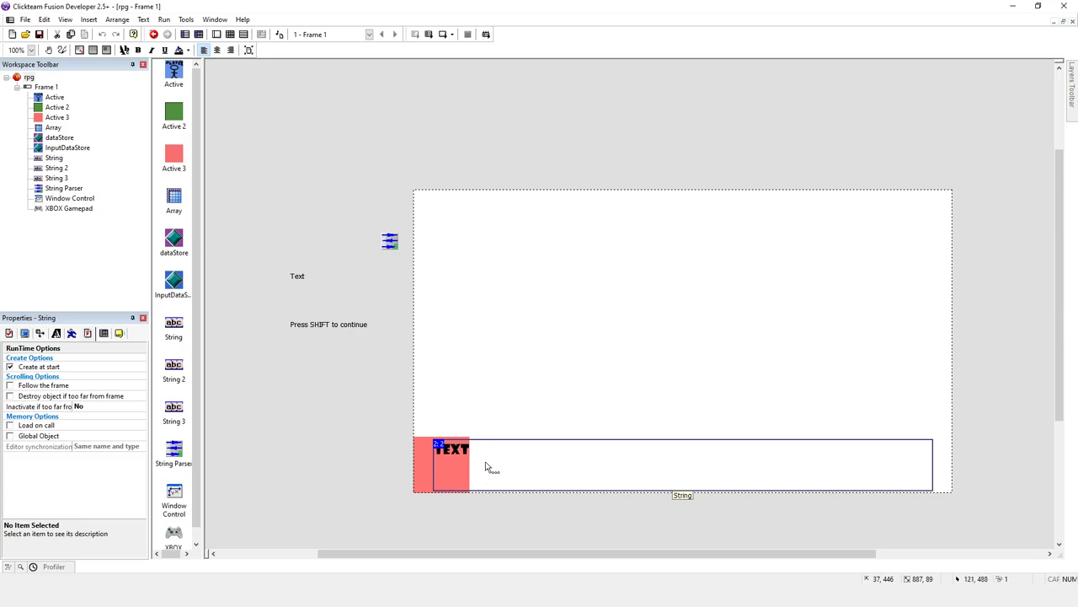
{"action": "mouse_move", "coordinate": [475, 465]}
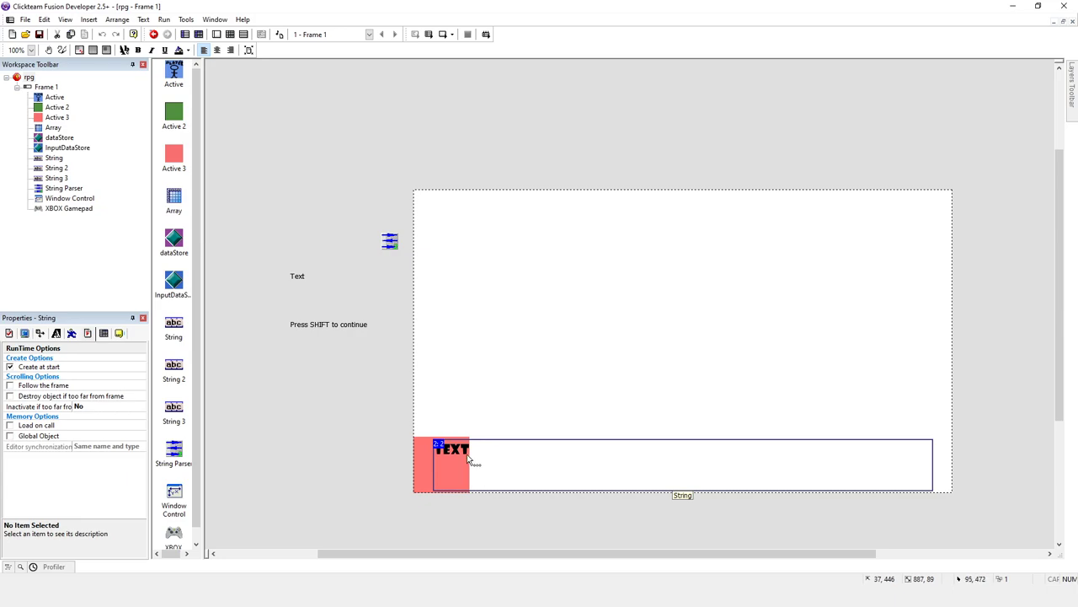
{"action": "mouse_move", "coordinate": [455, 455]}
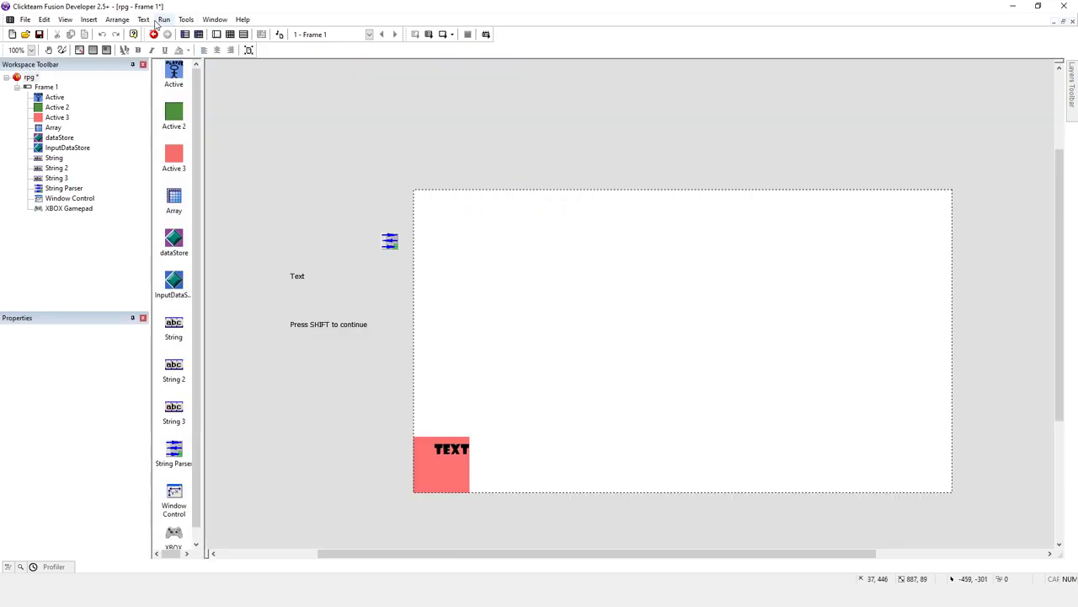
{"action": "left_click", "coordinate": [170, 20]}
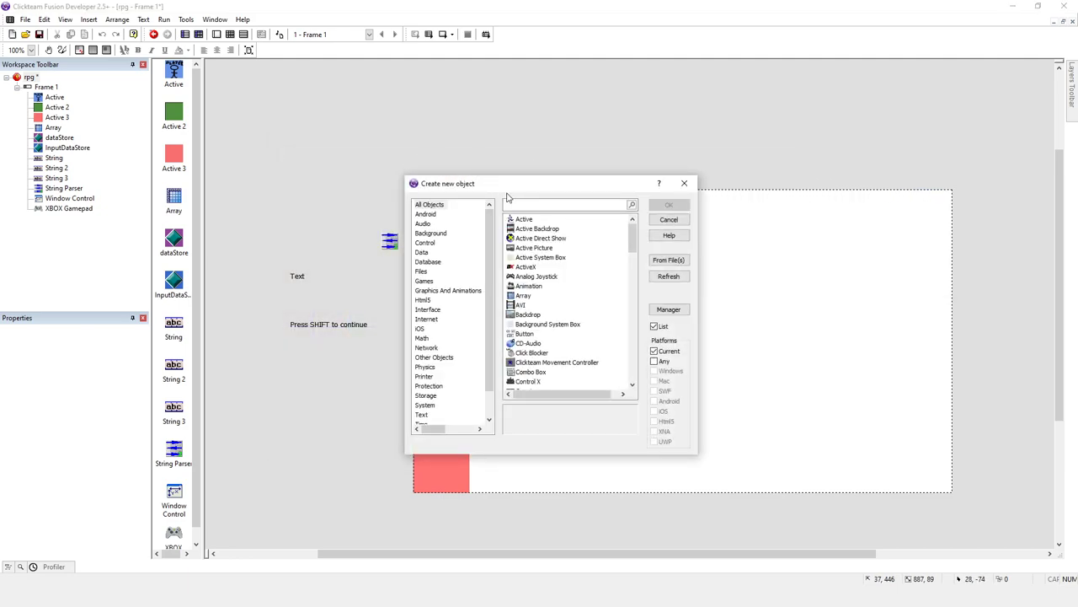
- Get the Font Embed Object extension through the Extension Manager
{"action": "left_click", "coordinate": [669, 310]}
{"action": "type", "text": "font e"}
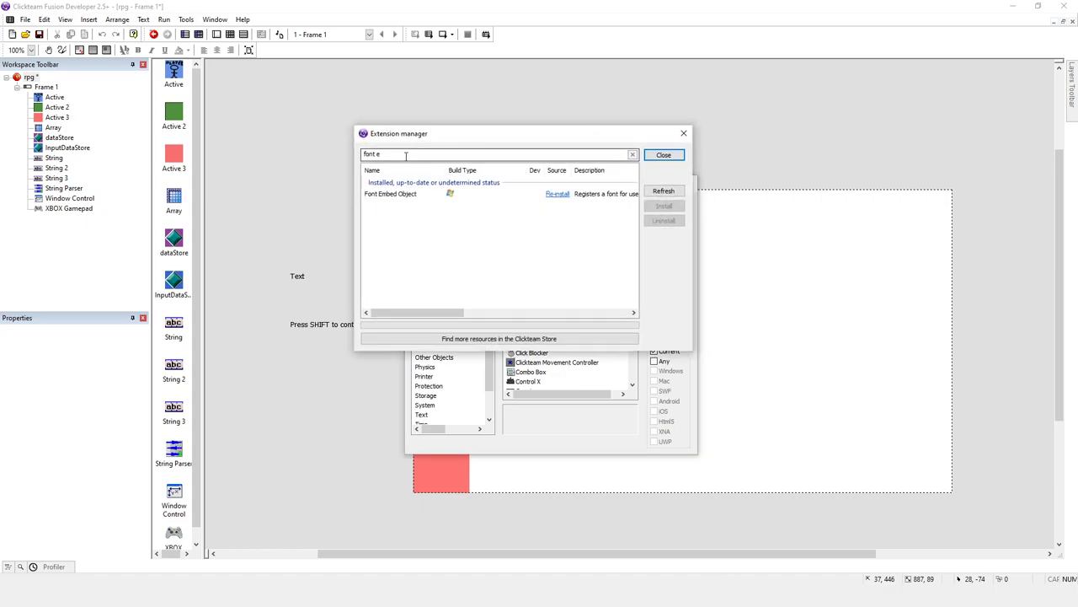
{"action": "left_click", "coordinate": [391, 193]}
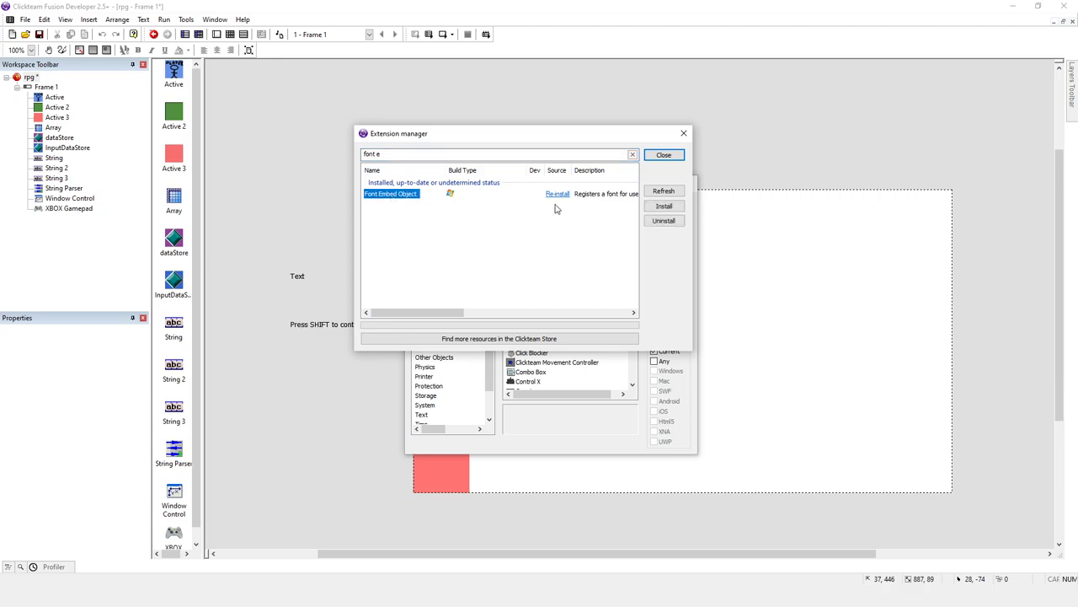
{"action": "mouse_move", "coordinate": [563, 205]}
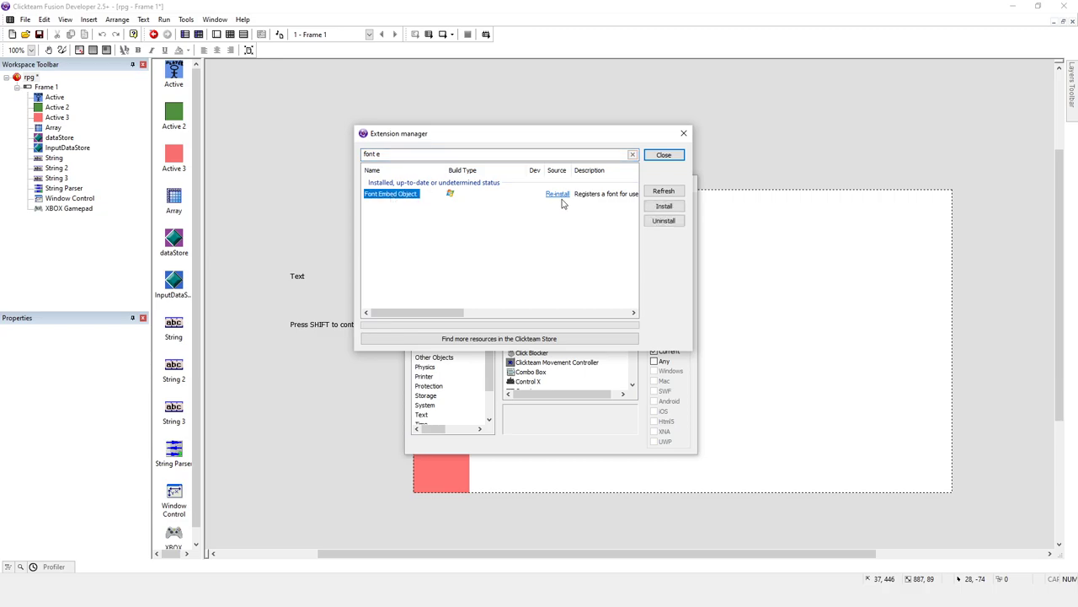
{"action": "mouse_move", "coordinate": [684, 131]}
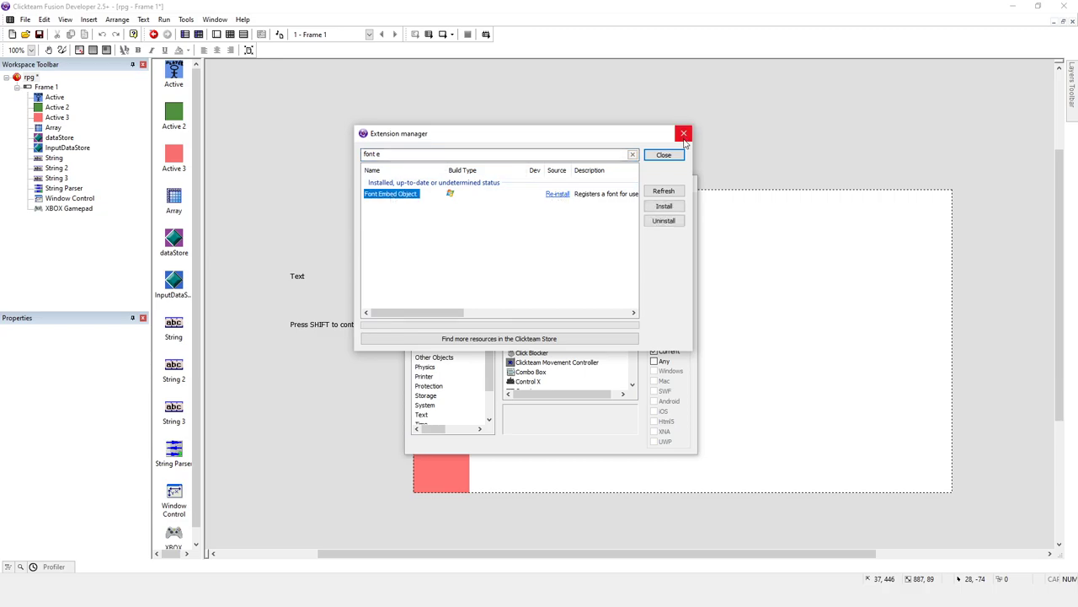
{"action": "left_click", "coordinate": [684, 131]}
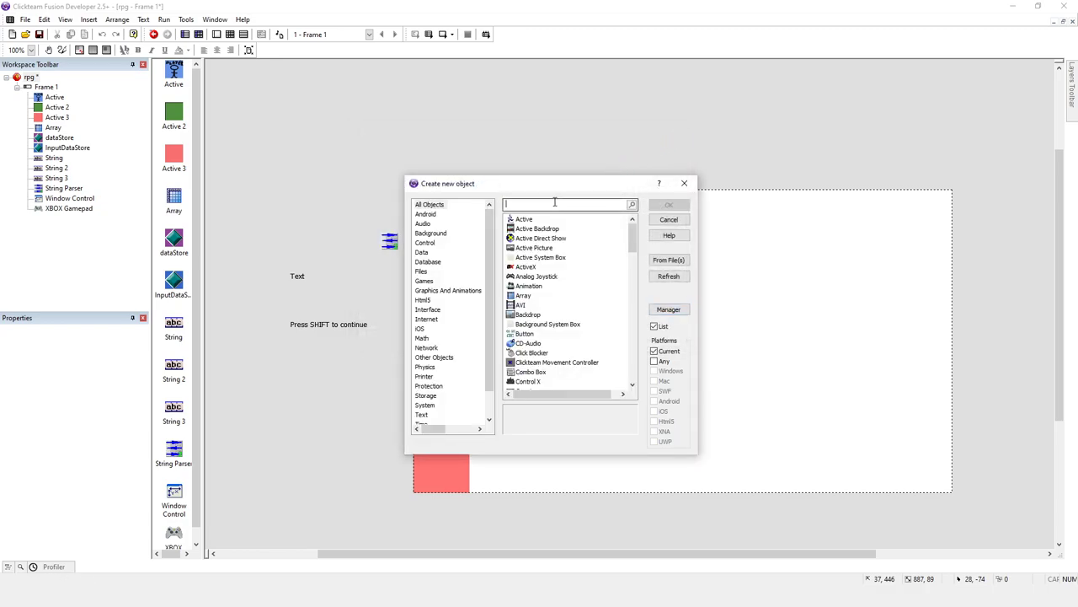
- Search 'font', create a Font Embed Object and place it in Frame 1
{"action": "type", "text": "font"}
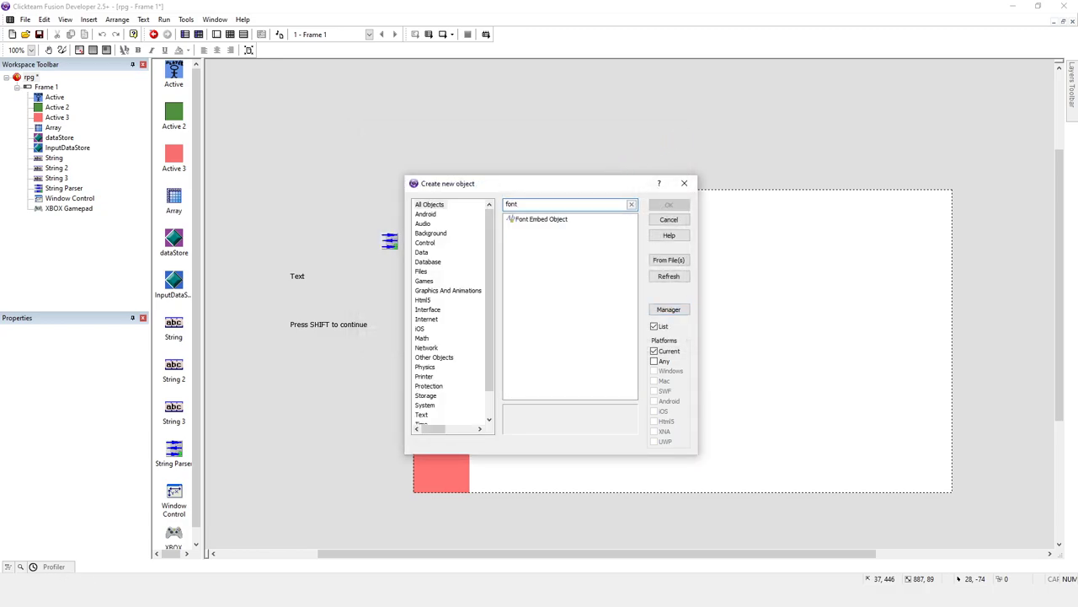
{"action": "left_click", "coordinate": [539, 219]}
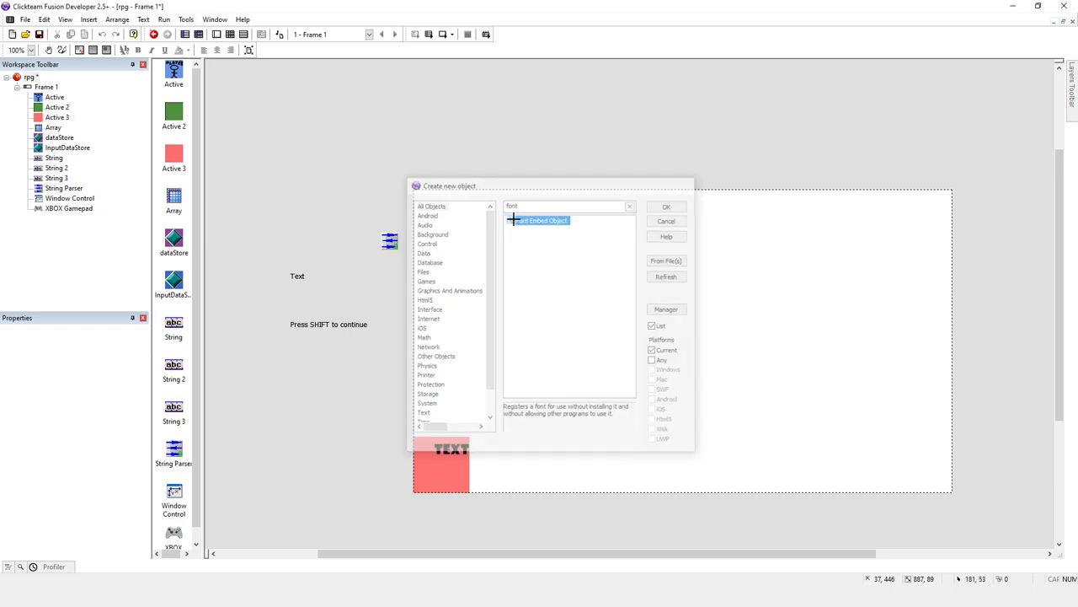
{"action": "left_click", "coordinate": [668, 205]}
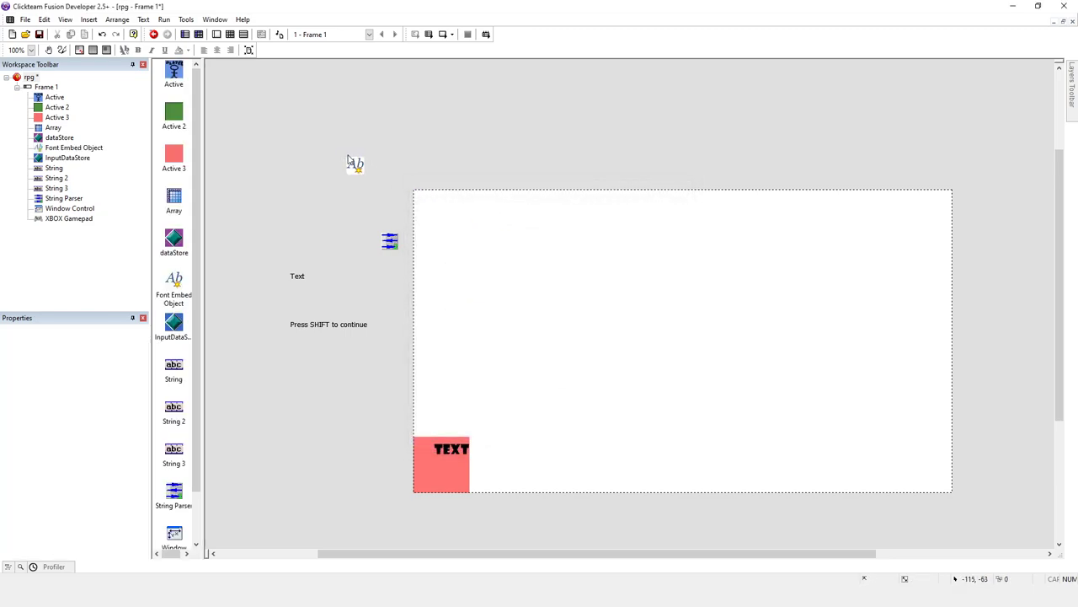
{"action": "left_click", "coordinate": [354, 165]}
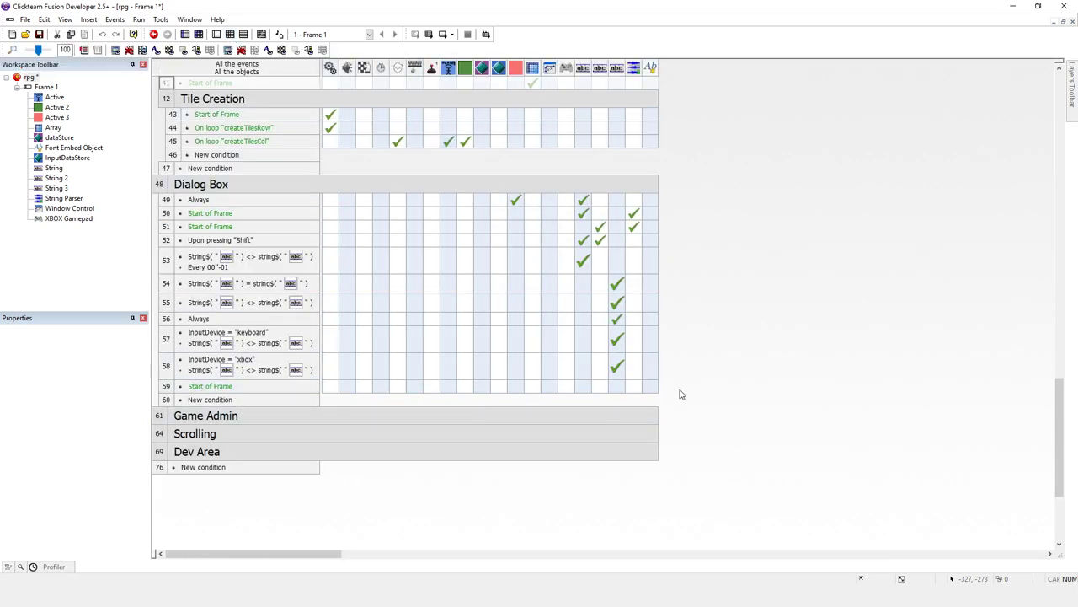
{"action": "right_click", "coordinate": [650, 386]}
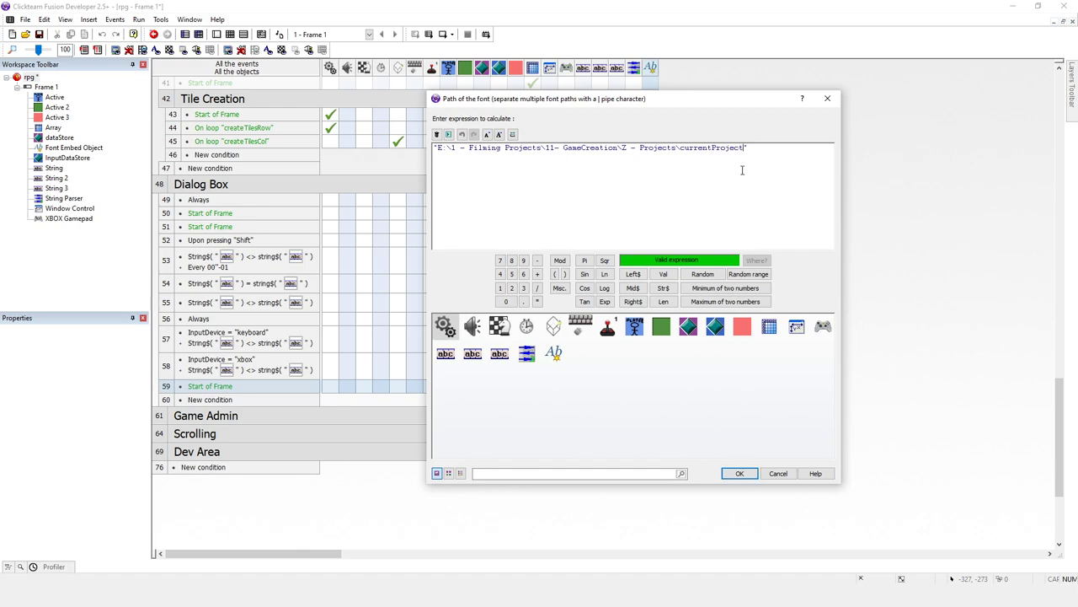
- End the embed path expression with \Courgette-Regular.ttf and confirm it
{"action": "type", "text": "\\"}
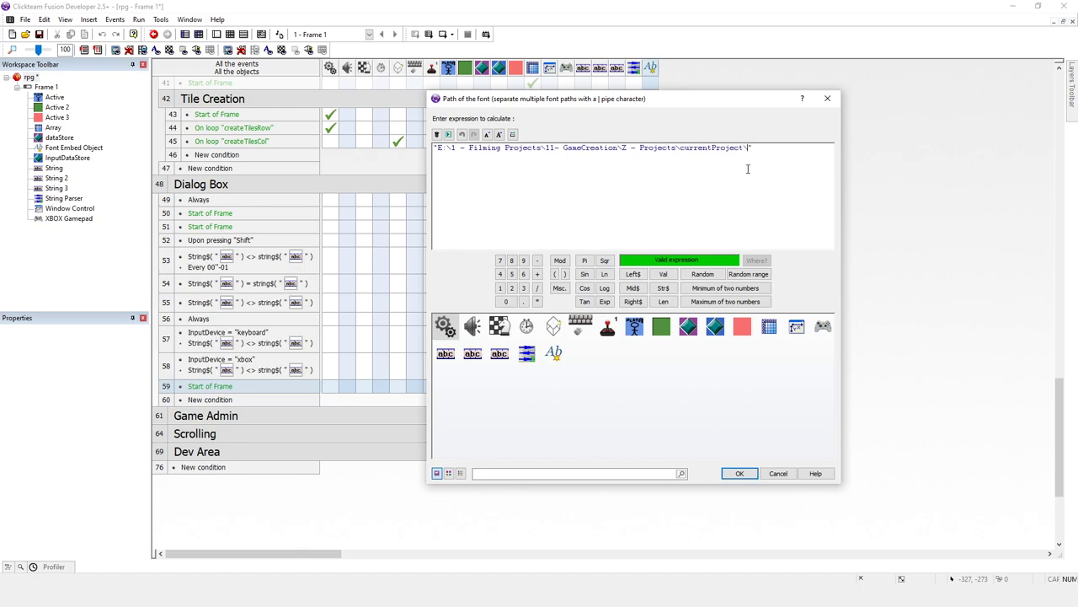
{"action": "type", "text": "Courgette-Regular.ttf"}
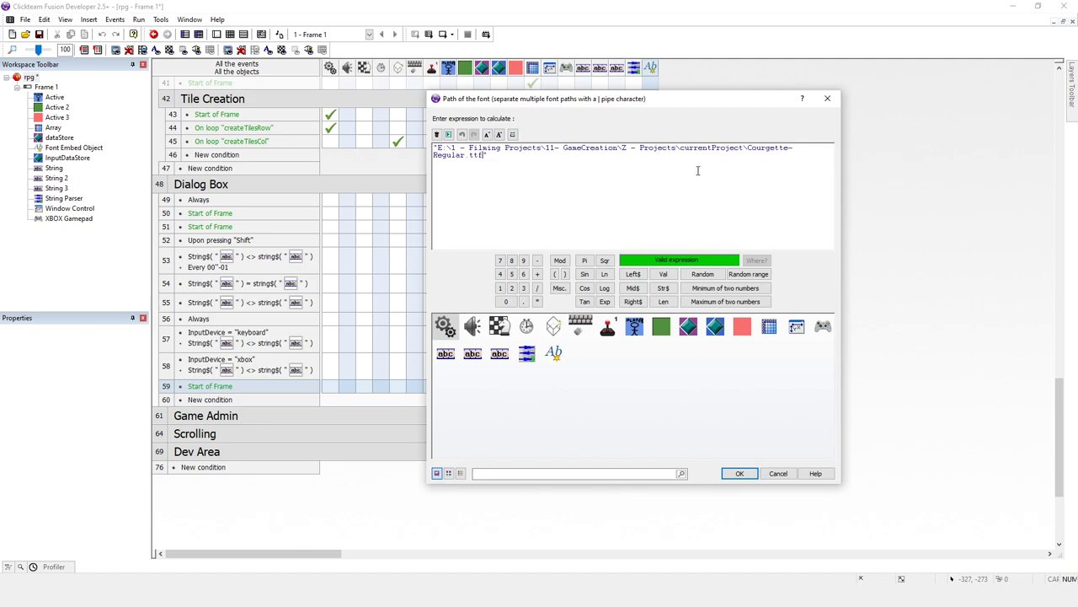
{"action": "mouse_move", "coordinate": [603, 181]}
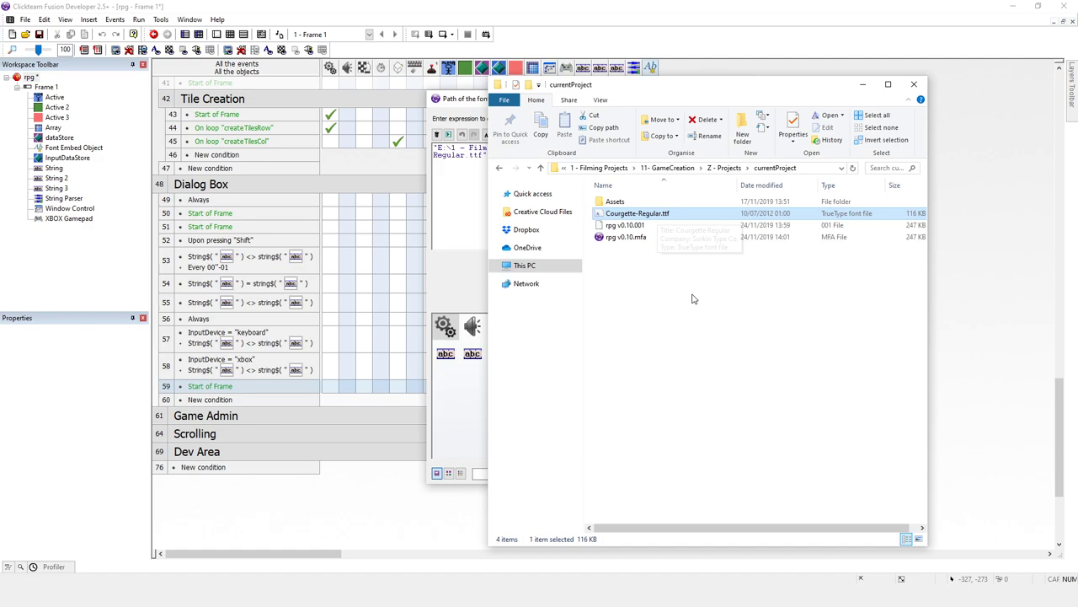
{"action": "mouse_move", "coordinate": [677, 306]}
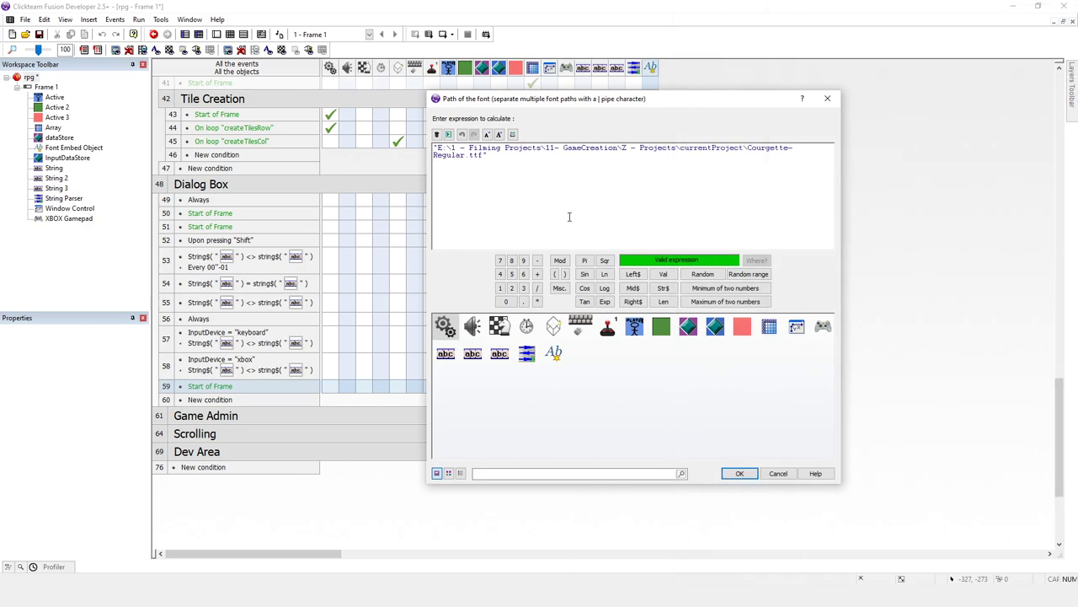
{"action": "left_click", "coordinate": [740, 473]}
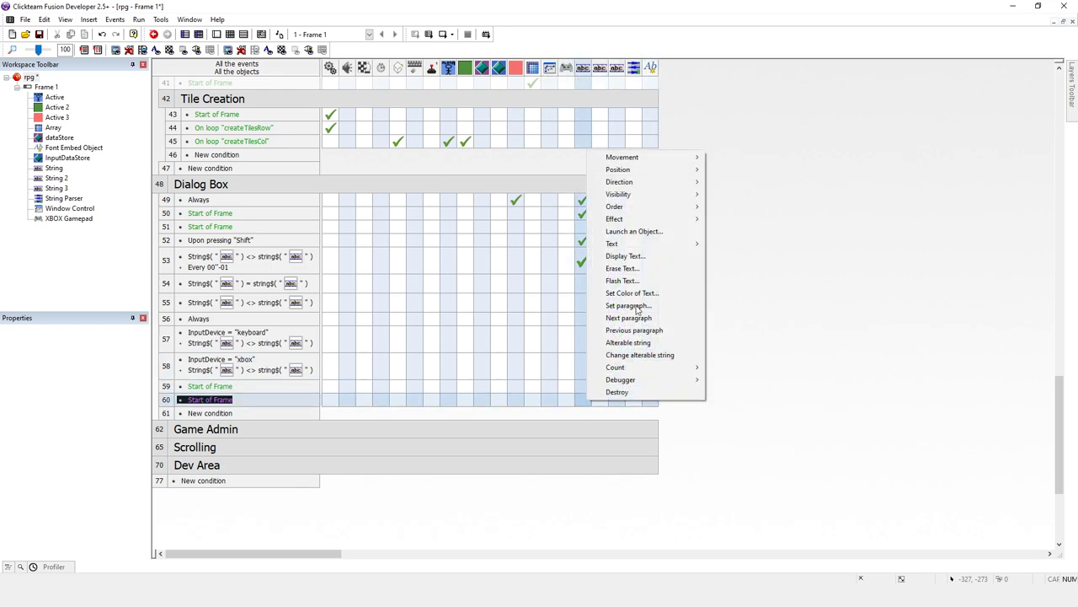
{"action": "mouse_move", "coordinate": [611, 243]}
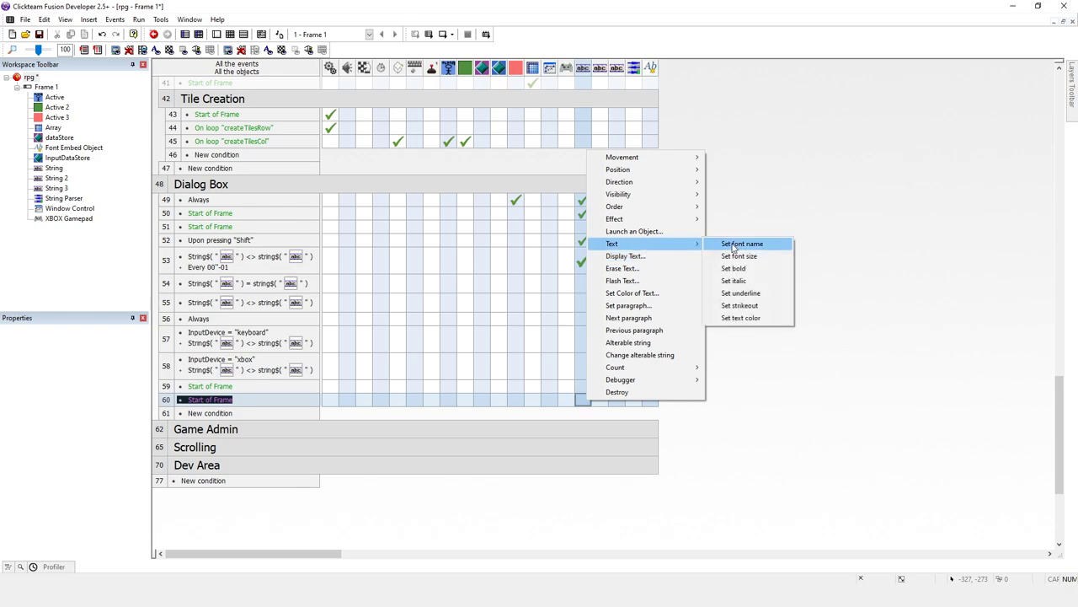
- Choose the Set font name action for the dialog text object
{"action": "left_click", "coordinate": [741, 242]}
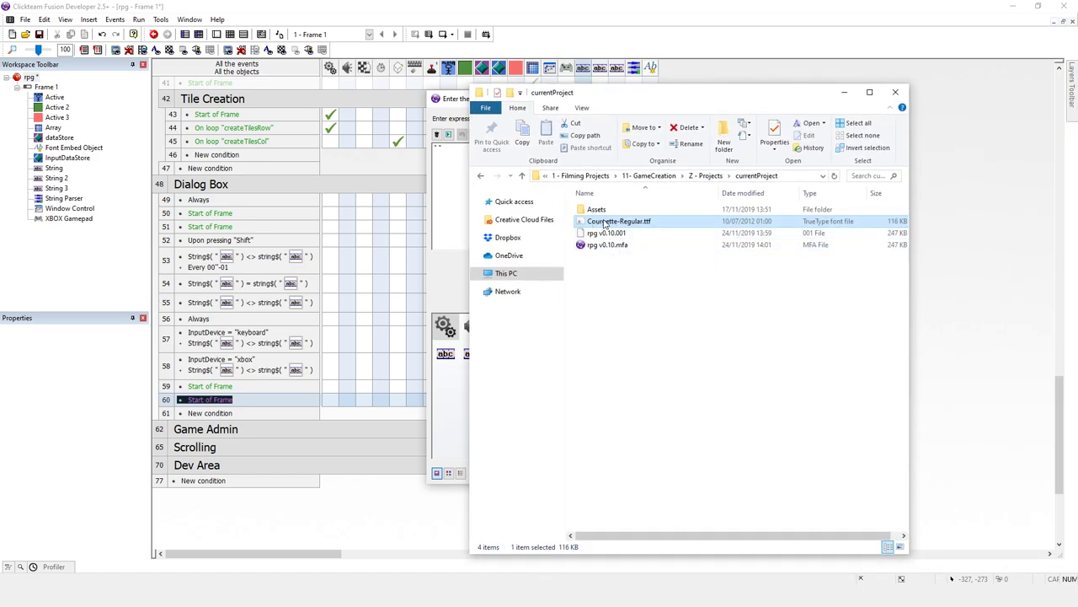
{"action": "mouse_move", "coordinate": [606, 221]}
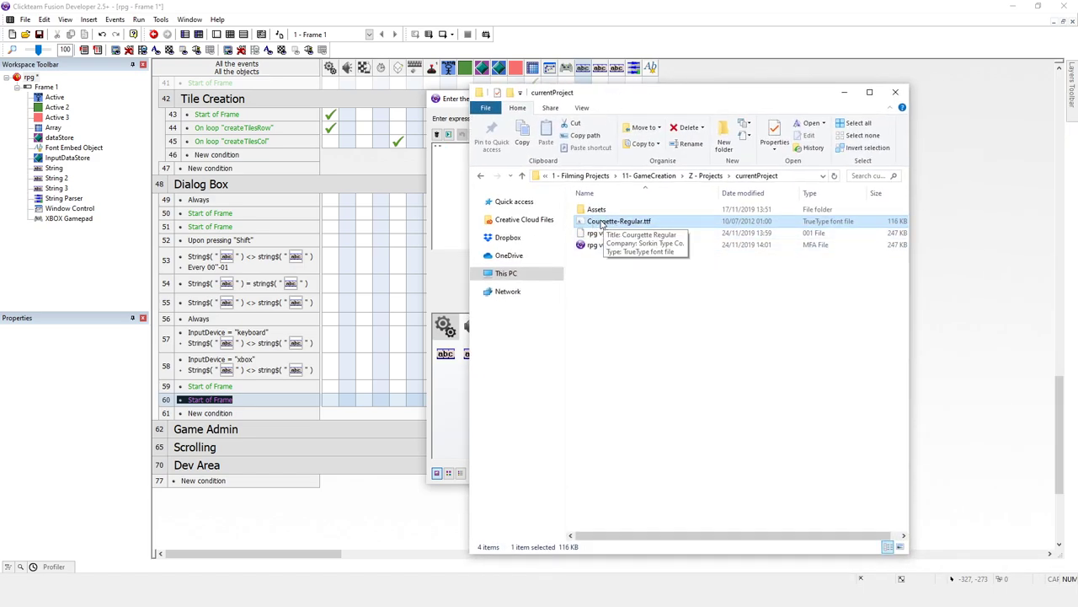
- Verify the file's font name is Courgette in Font Viewer, set it as the font name, and run the game
{"action": "double_click", "coordinate": [620, 220]}
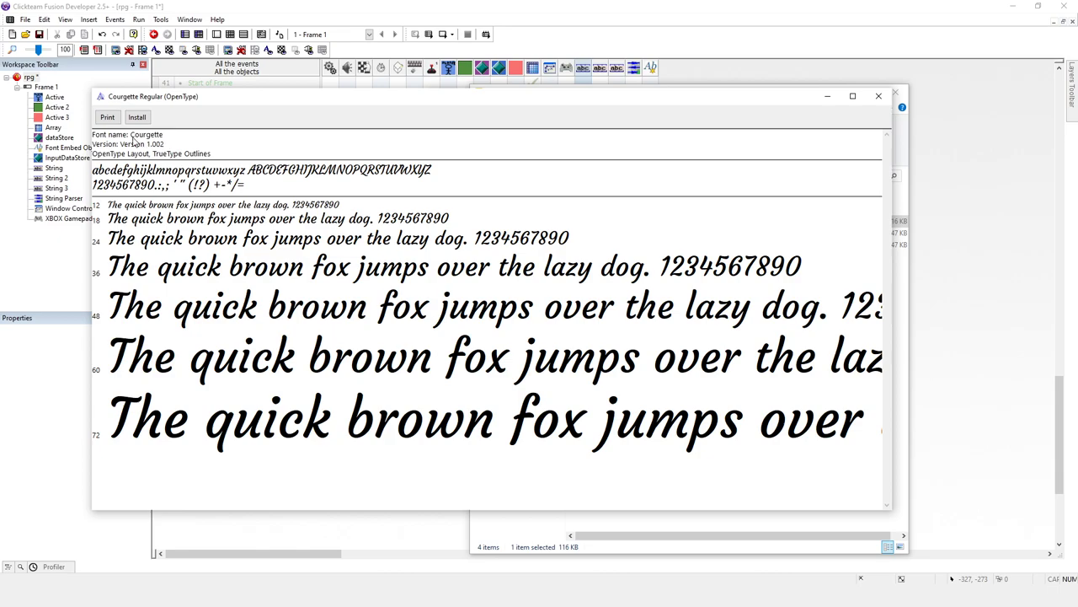
{"action": "mouse_move", "coordinate": [152, 109]}
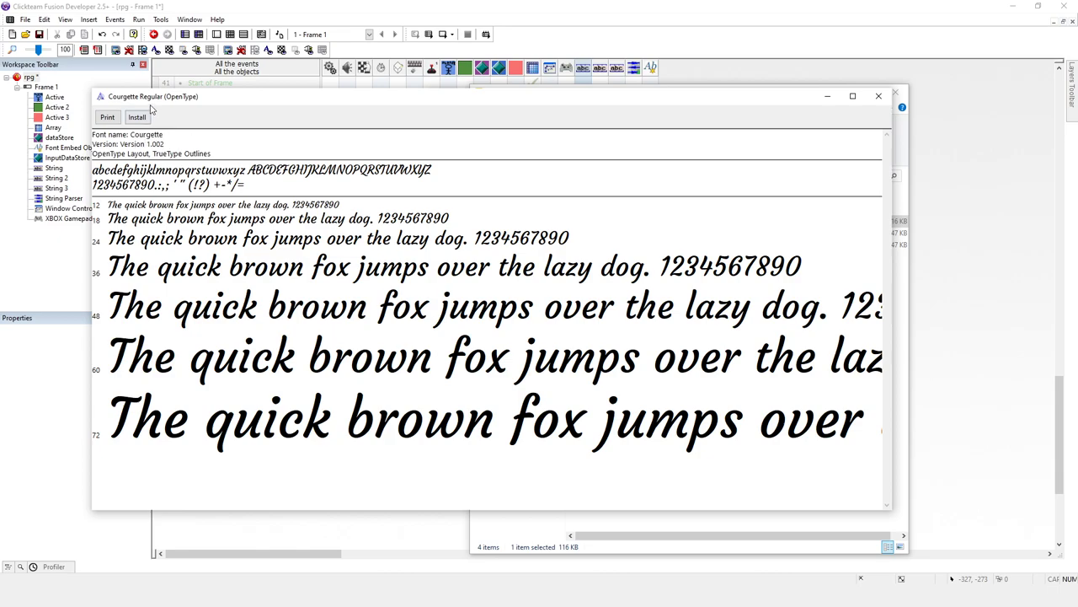
{"action": "mouse_move", "coordinate": [832, 125]}
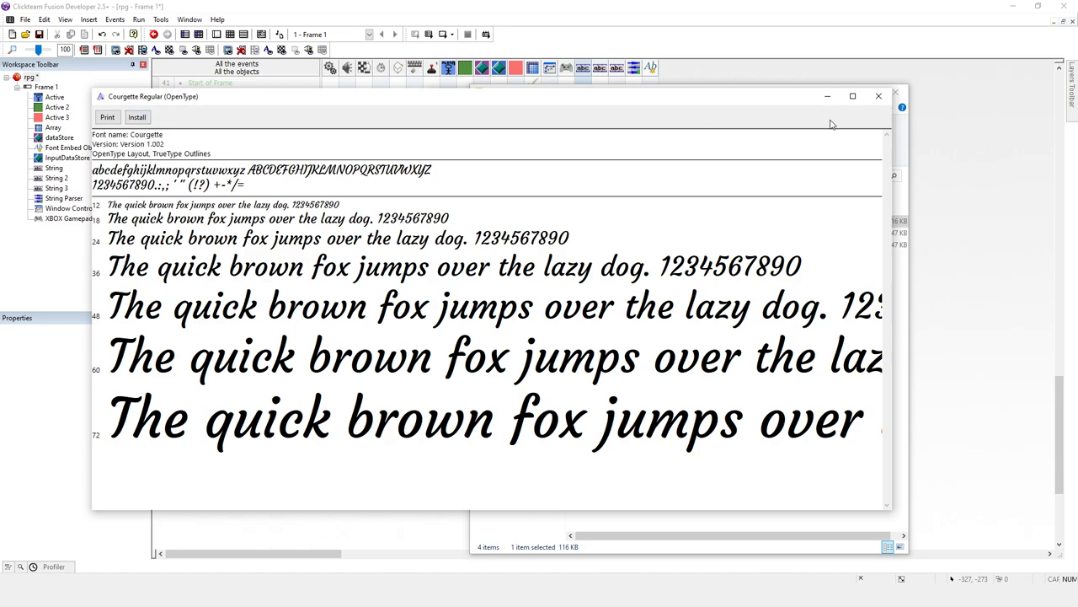
{"action": "left_click", "coordinate": [876, 94]}
{"action": "type", "text": "\"Courgette\""}
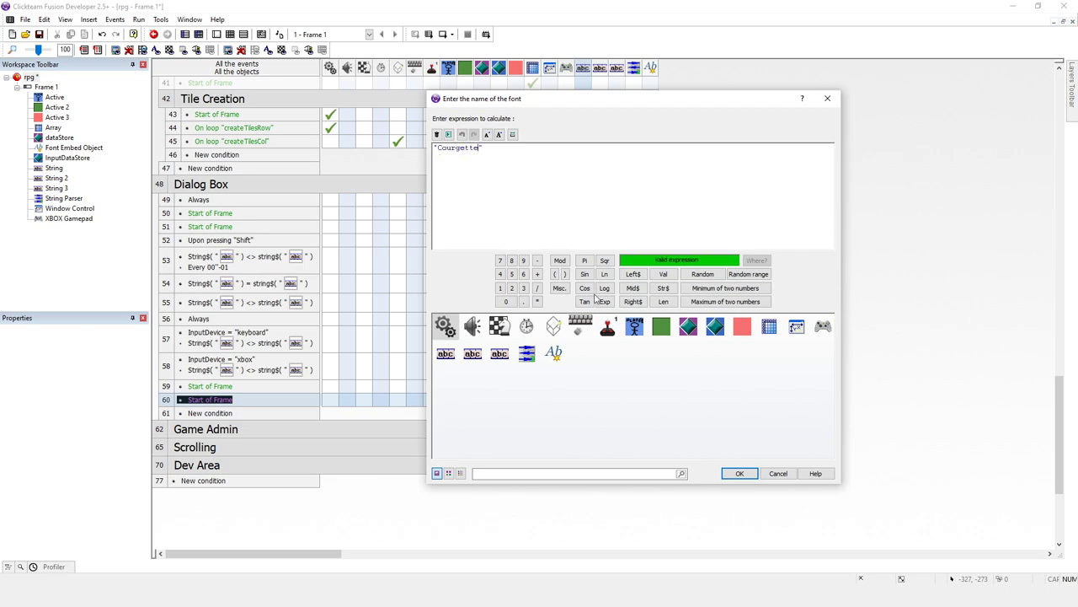
{"action": "left_click", "coordinate": [739, 472]}
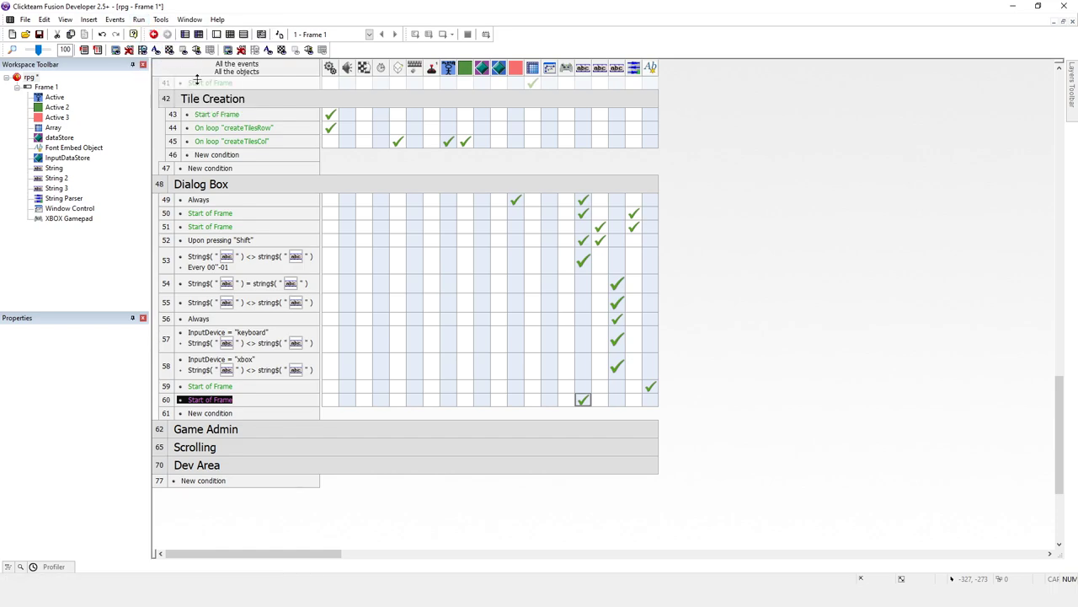
{"action": "left_click", "coordinate": [152, 48]}
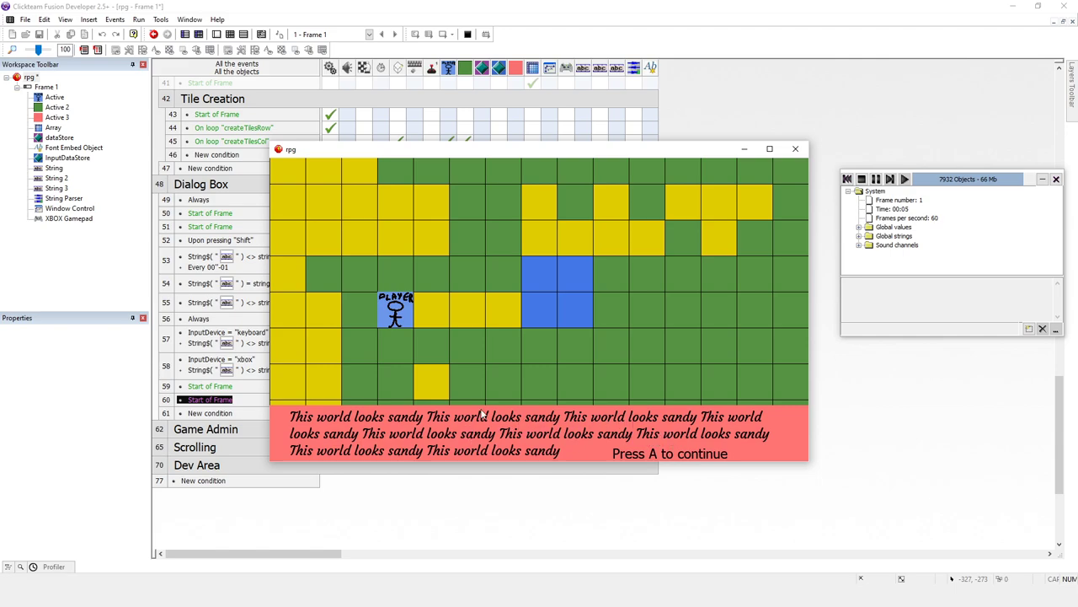
{"action": "mouse_move", "coordinate": [471, 457]}
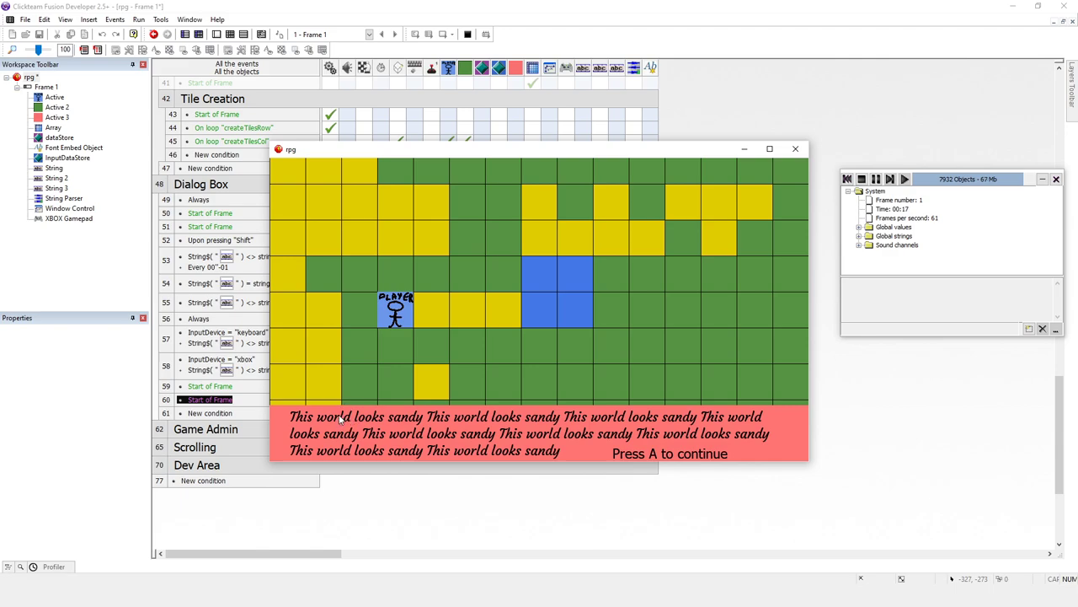
{"action": "mouse_move", "coordinate": [547, 437]}
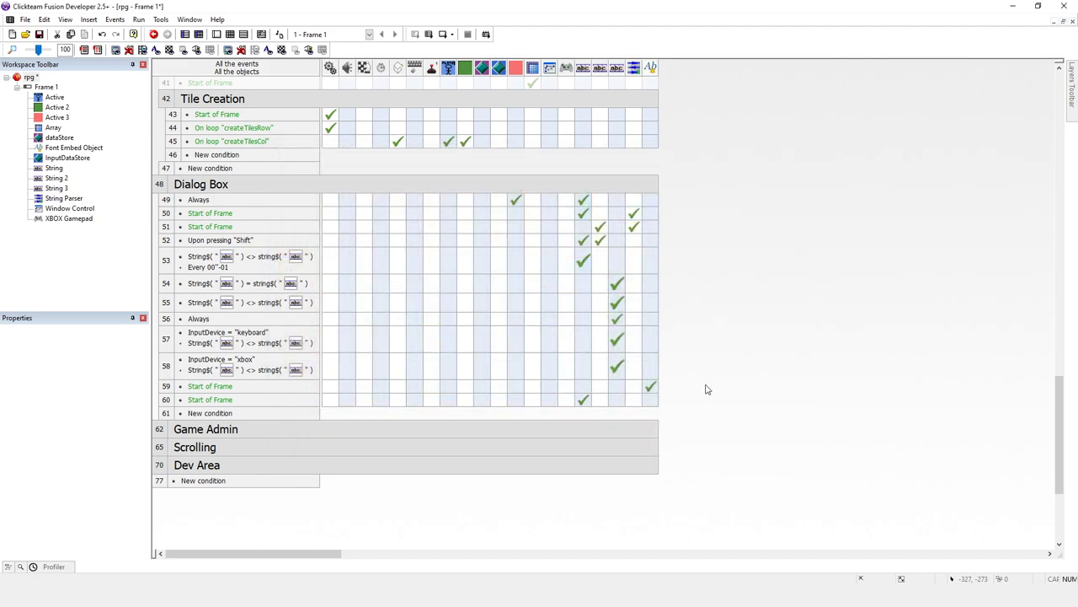
{"action": "mouse_move", "coordinate": [651, 386]}
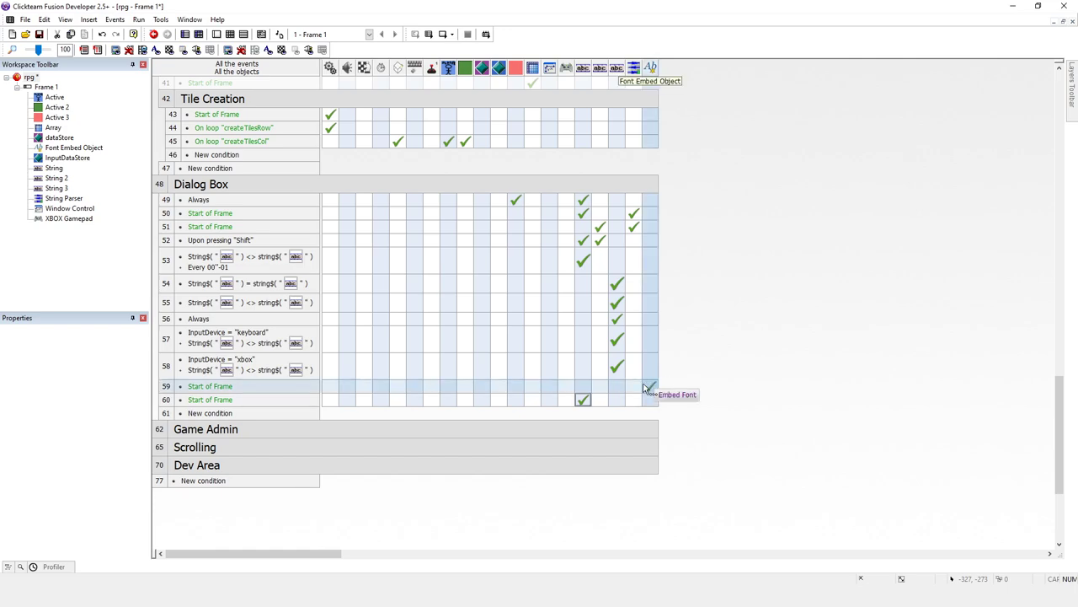
{"action": "mouse_move", "coordinate": [647, 387]}
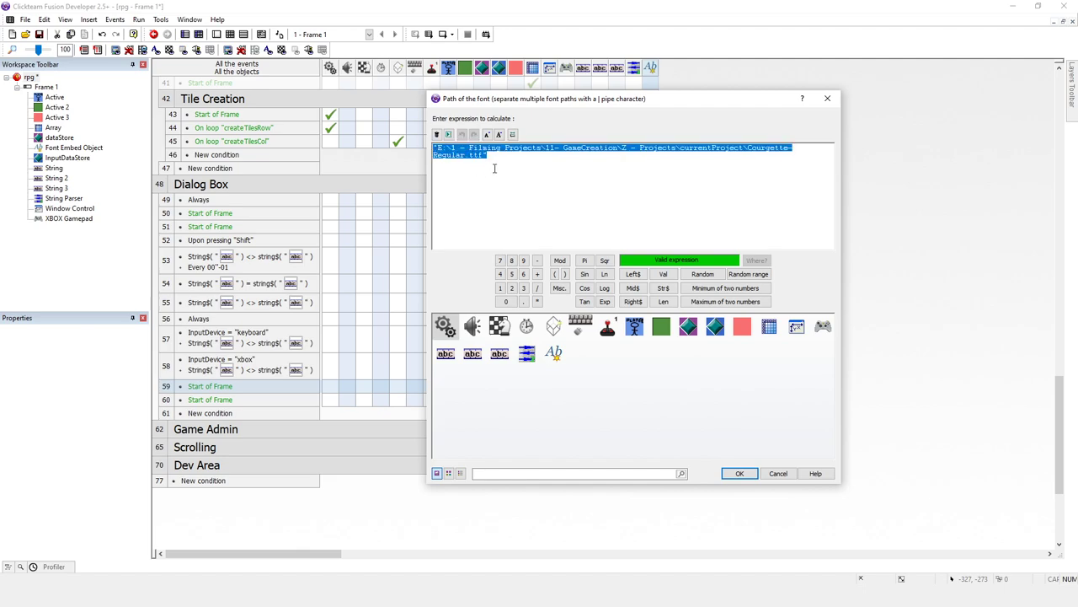
{"action": "mouse_move", "coordinate": [489, 165]}
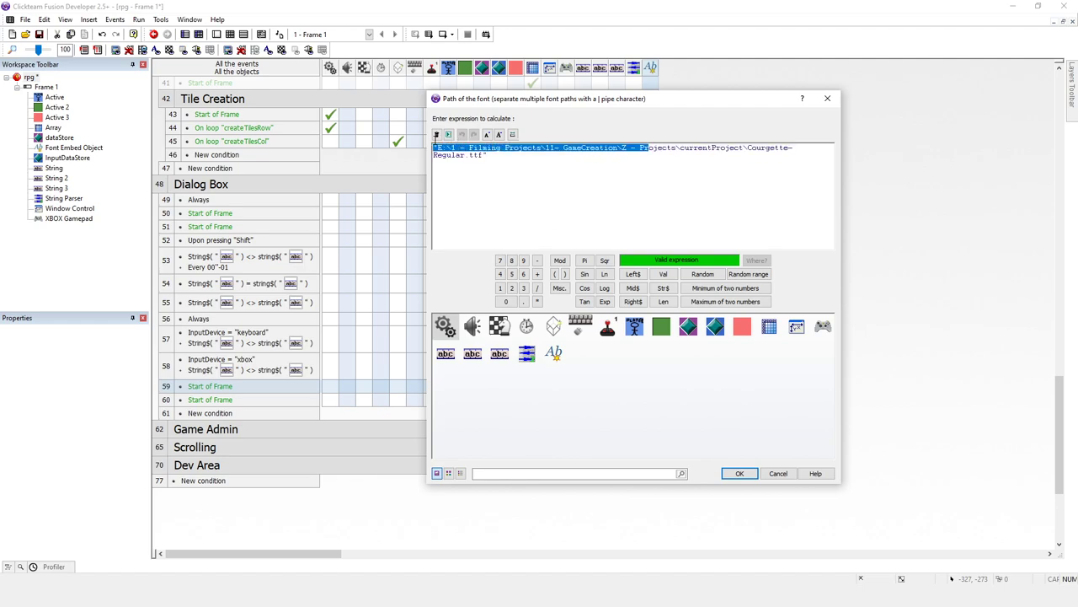
- Read the Courgette-Regular.ttf path expression and close the font path editor unchanged
{"action": "left_click", "coordinate": [502, 167]}
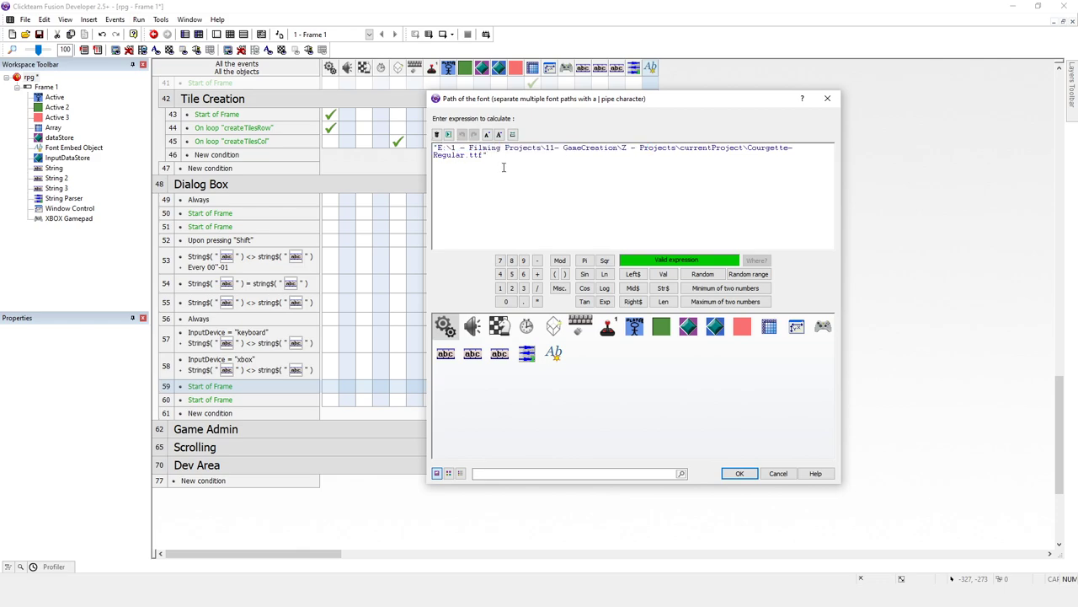
{"action": "mouse_move", "coordinate": [505, 170]}
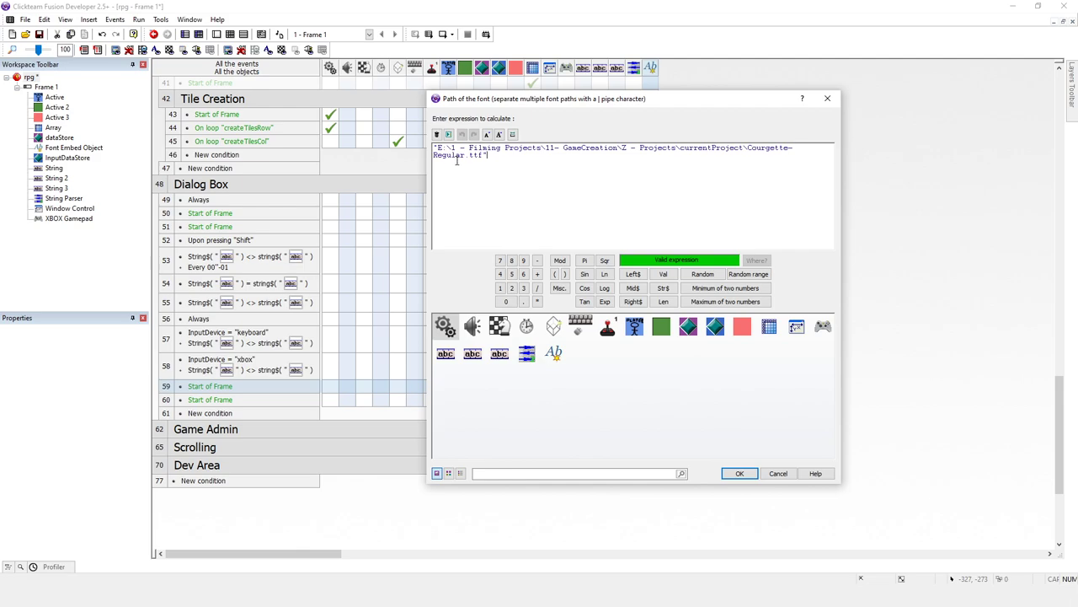
{"action": "mouse_move", "coordinate": [470, 172]}
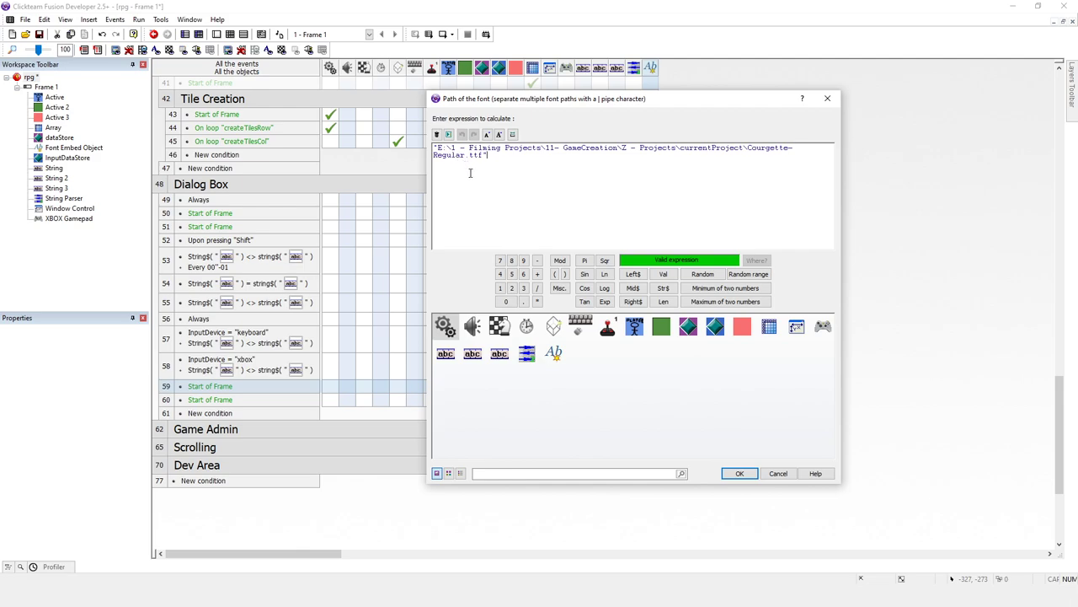
{"action": "mouse_move", "coordinate": [472, 173]}
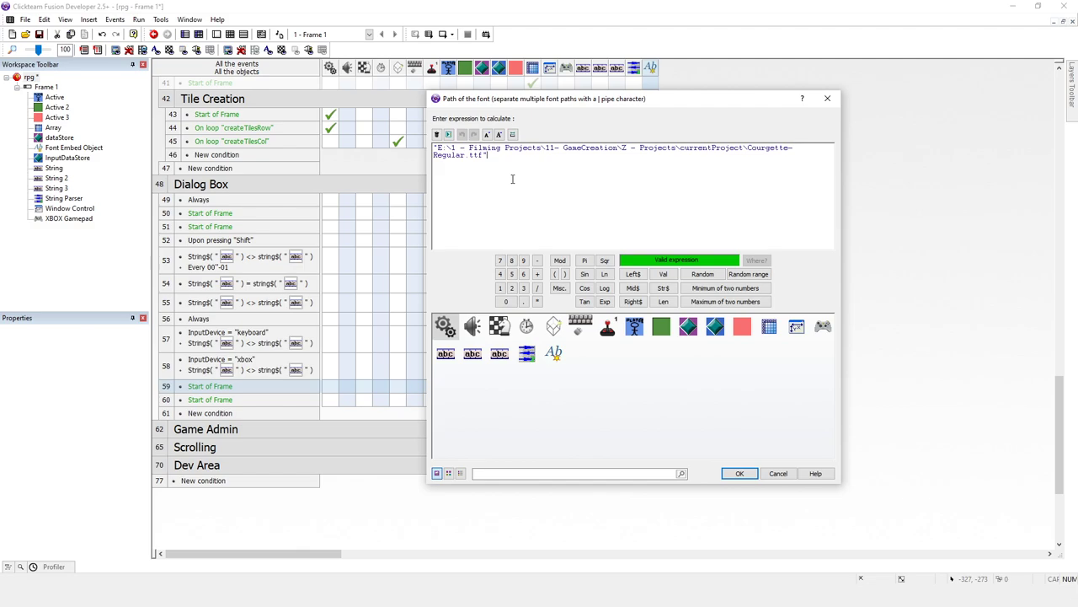
{"action": "mouse_move", "coordinate": [819, 111]}
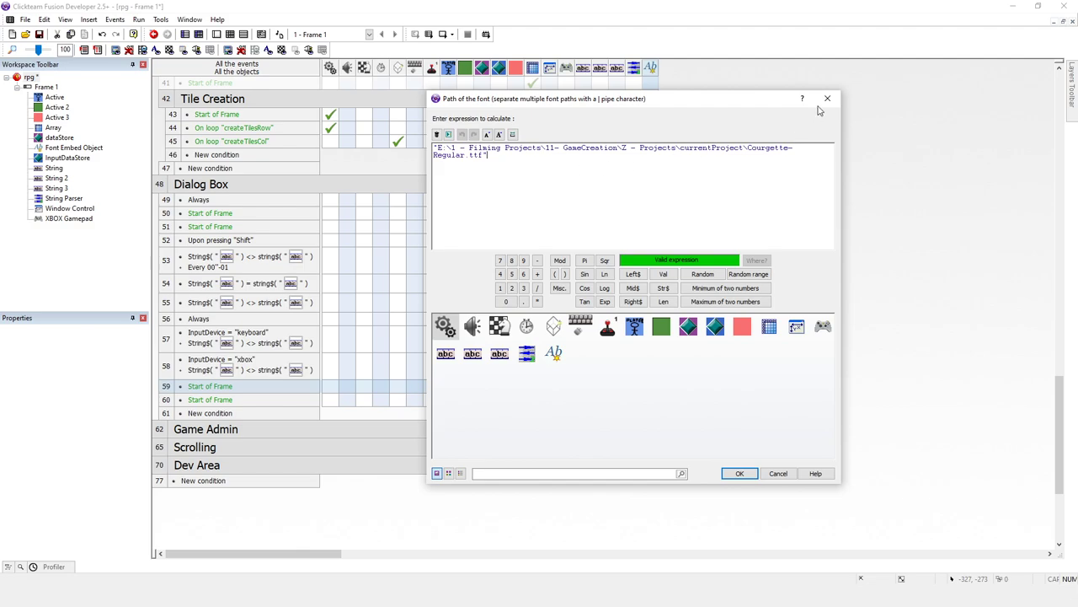
{"action": "left_click", "coordinate": [739, 472]}
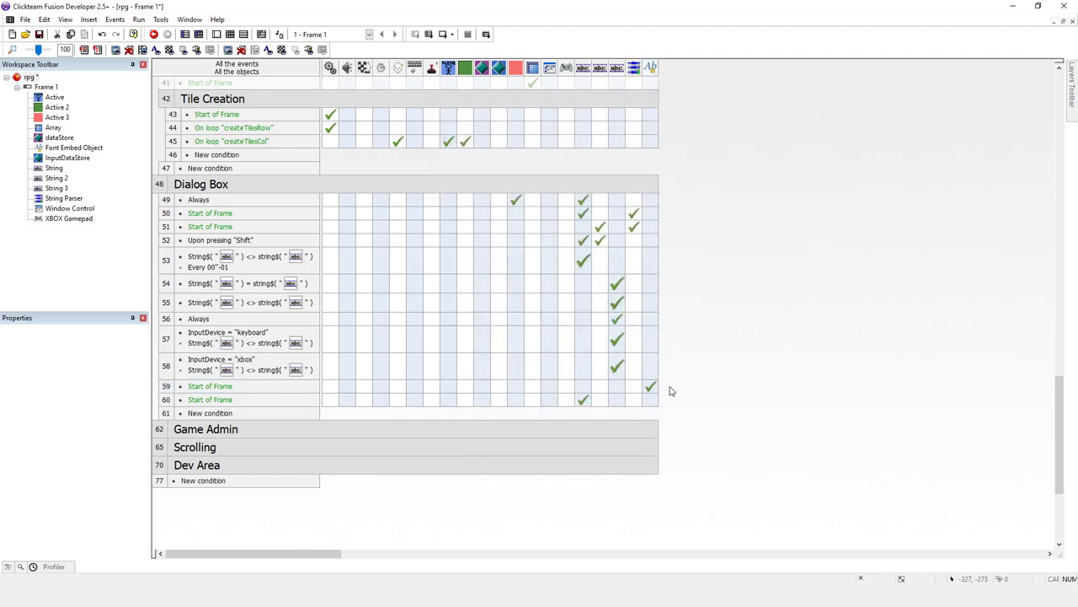
{"action": "mouse_move", "coordinate": [660, 395]}
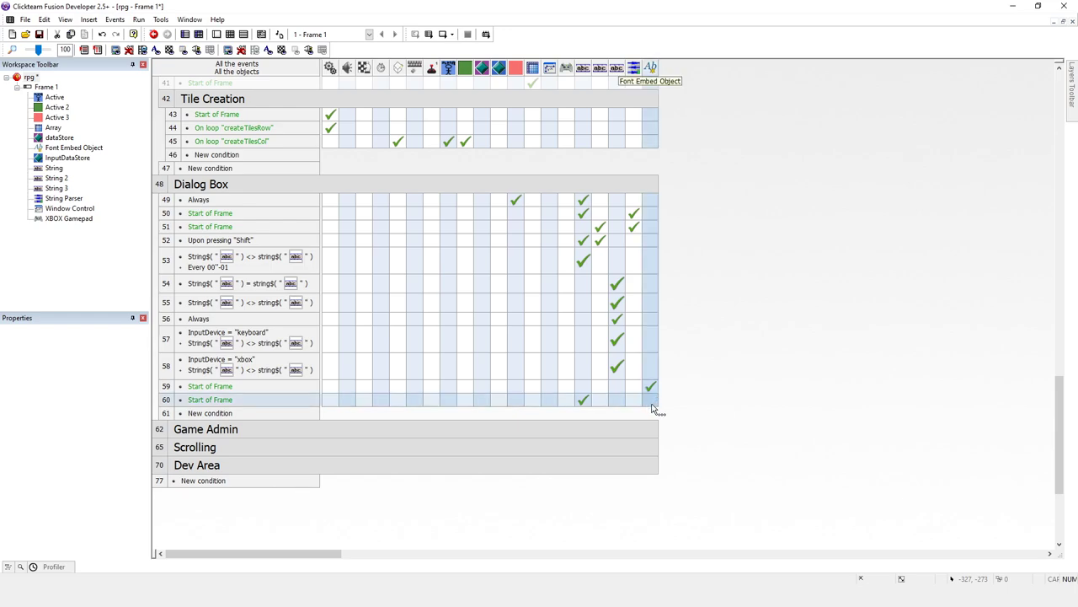
{"action": "mouse_move", "coordinate": [581, 401]}
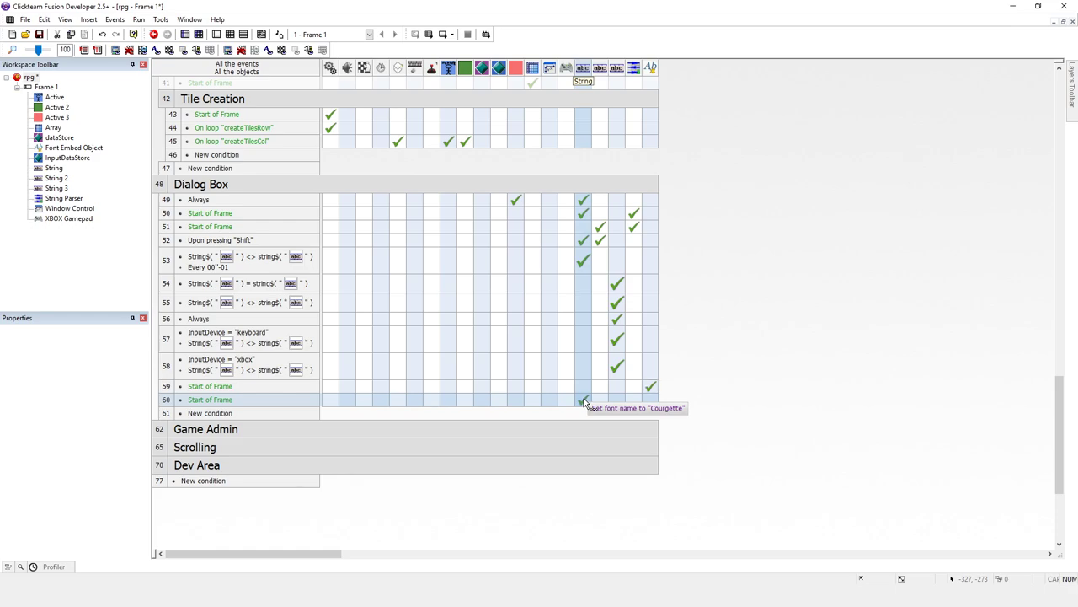
{"action": "mouse_move", "coordinate": [667, 408]}
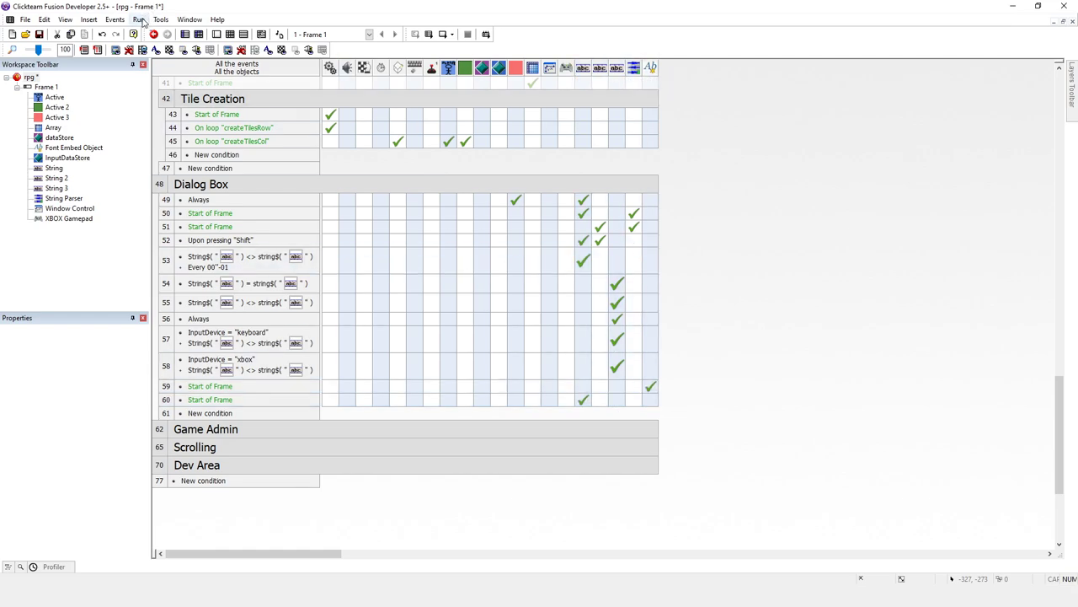
{"action": "left_click", "coordinate": [141, 20]}
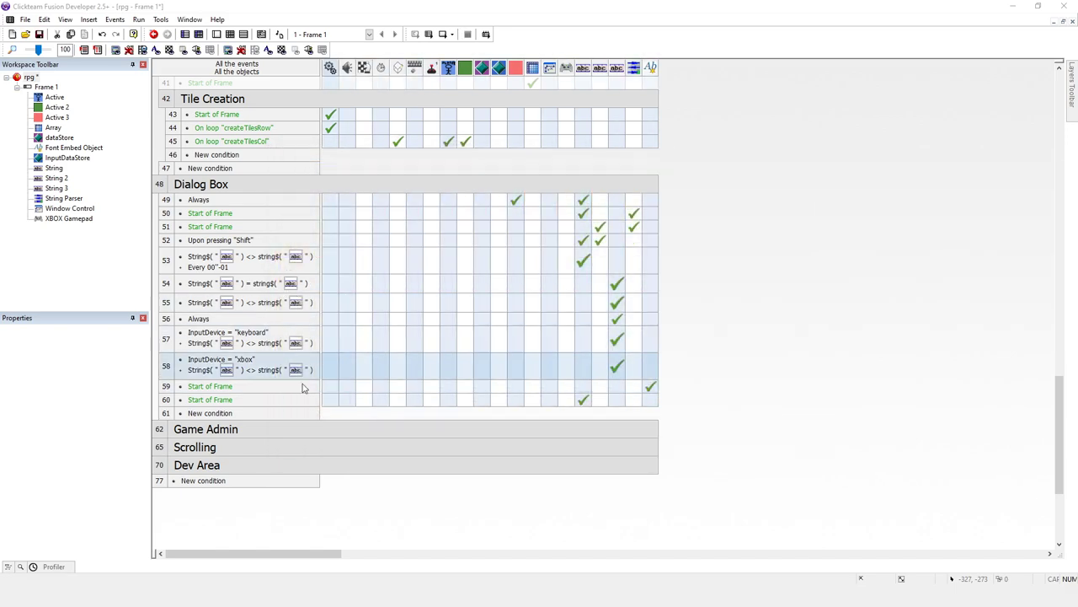
- Inactivate the line 59 font-embedding event and run the game showing plain-font dialog text
{"action": "right_click", "coordinate": [193, 385]}
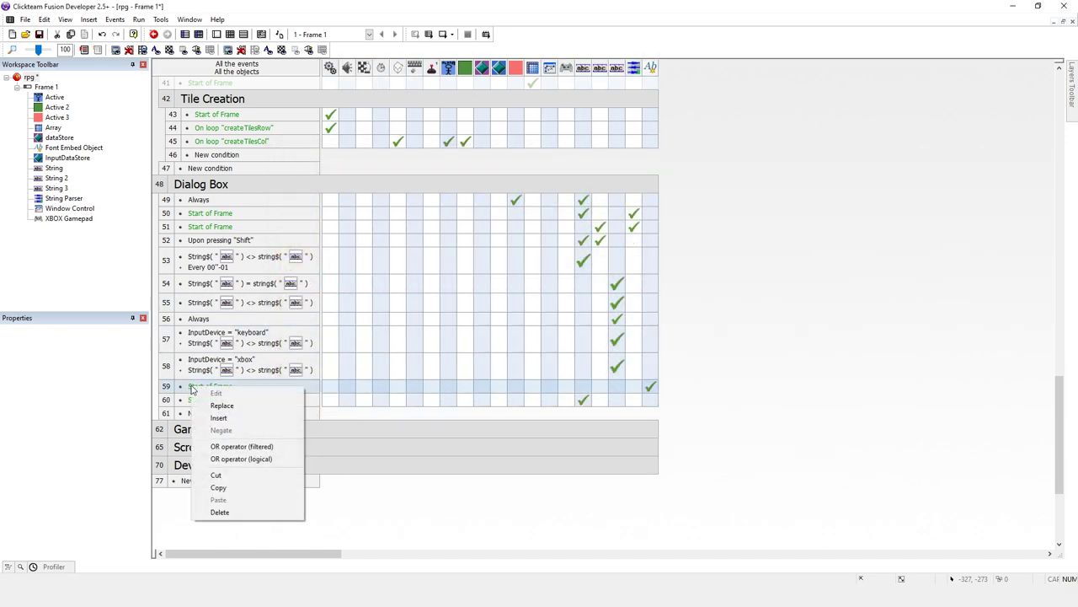
{"action": "mouse_move", "coordinate": [219, 417]}
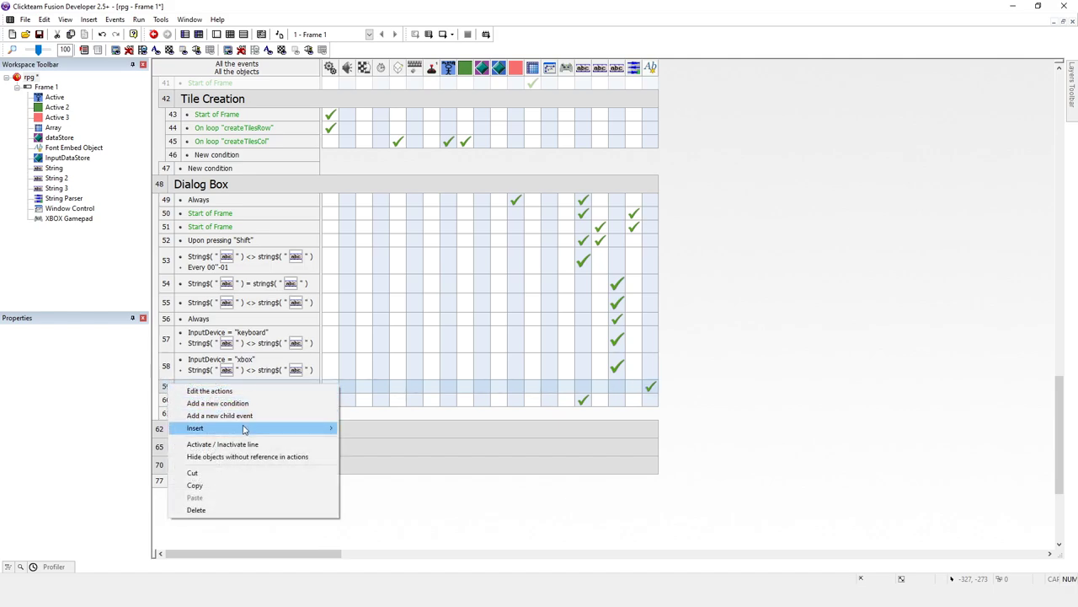
{"action": "left_click", "coordinate": [195, 427]}
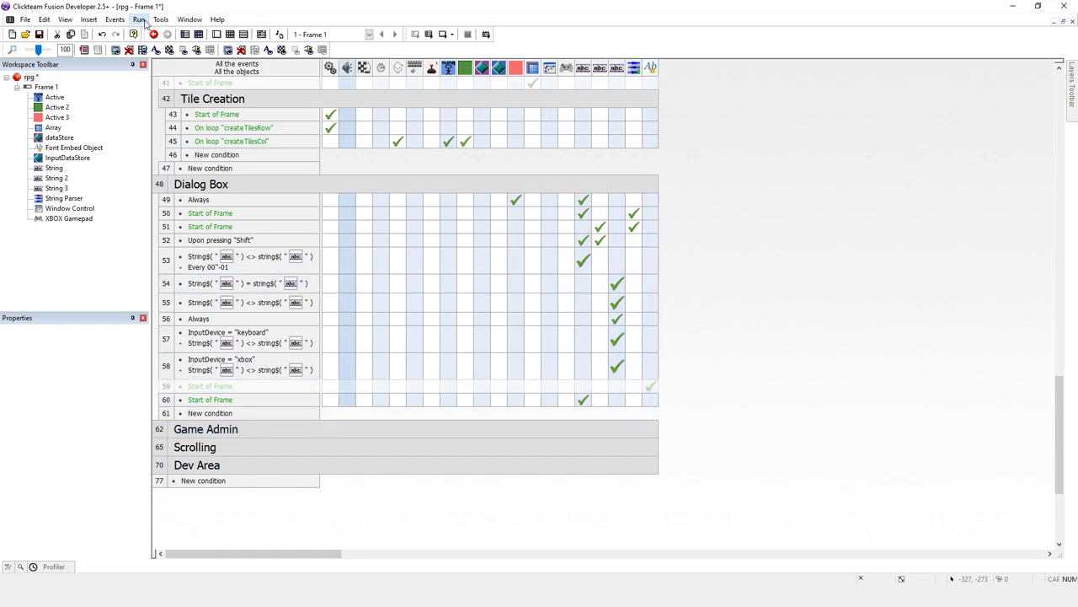
{"action": "left_click", "coordinate": [145, 20]}
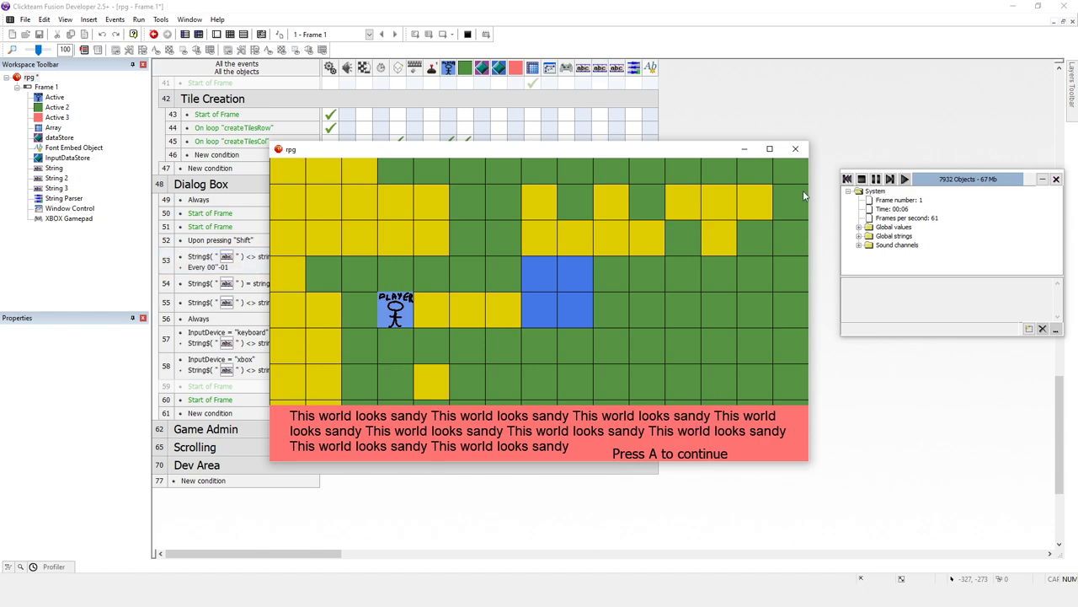
{"action": "left_click", "coordinate": [863, 179]}
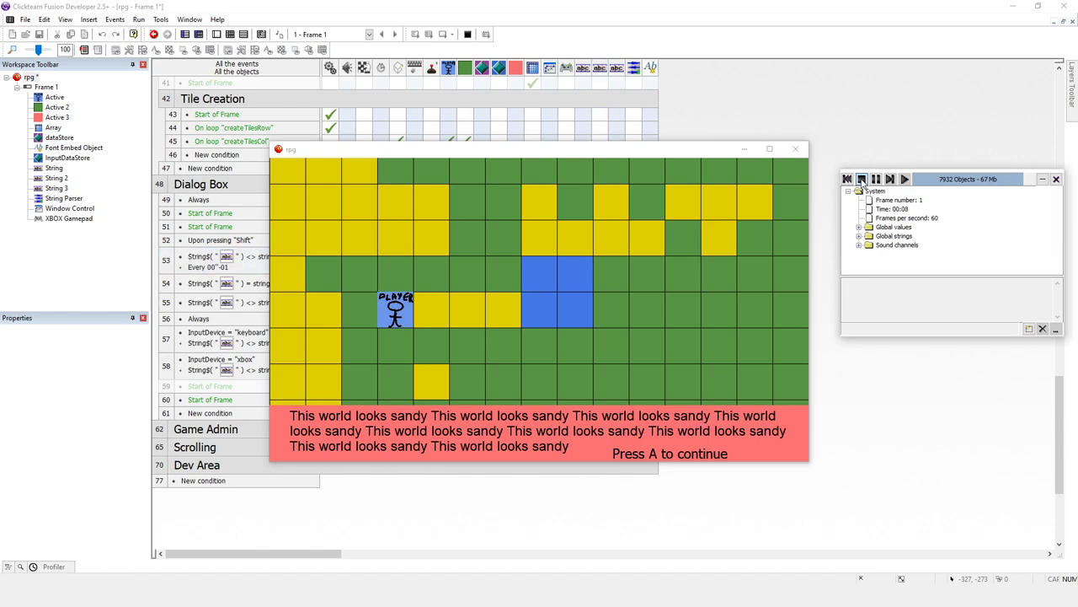
{"action": "right_click", "coordinate": [168, 386]}
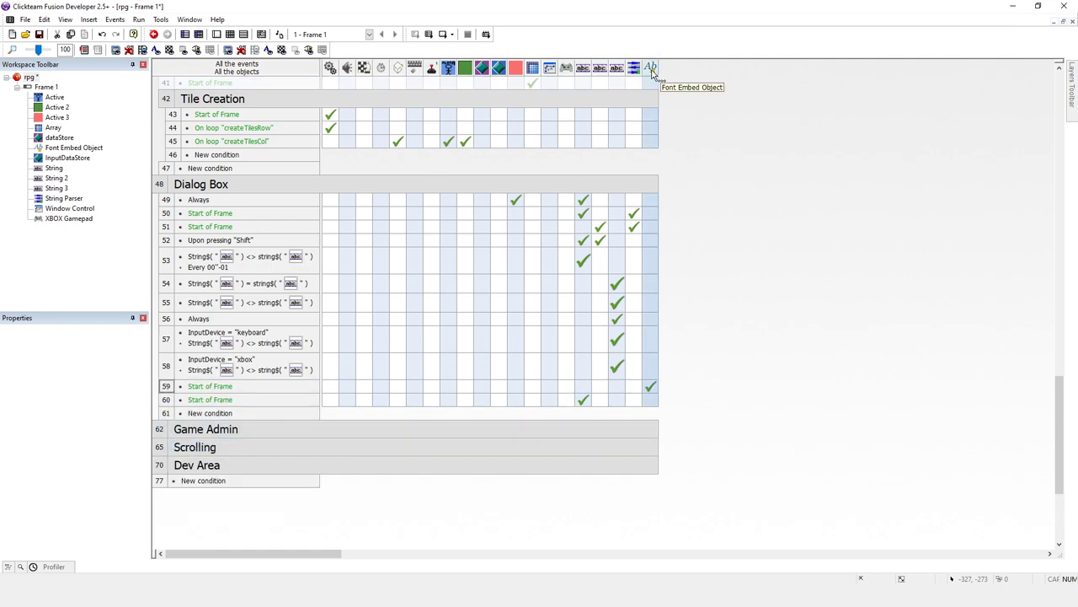
{"action": "mouse_move", "coordinate": [650, 391]}
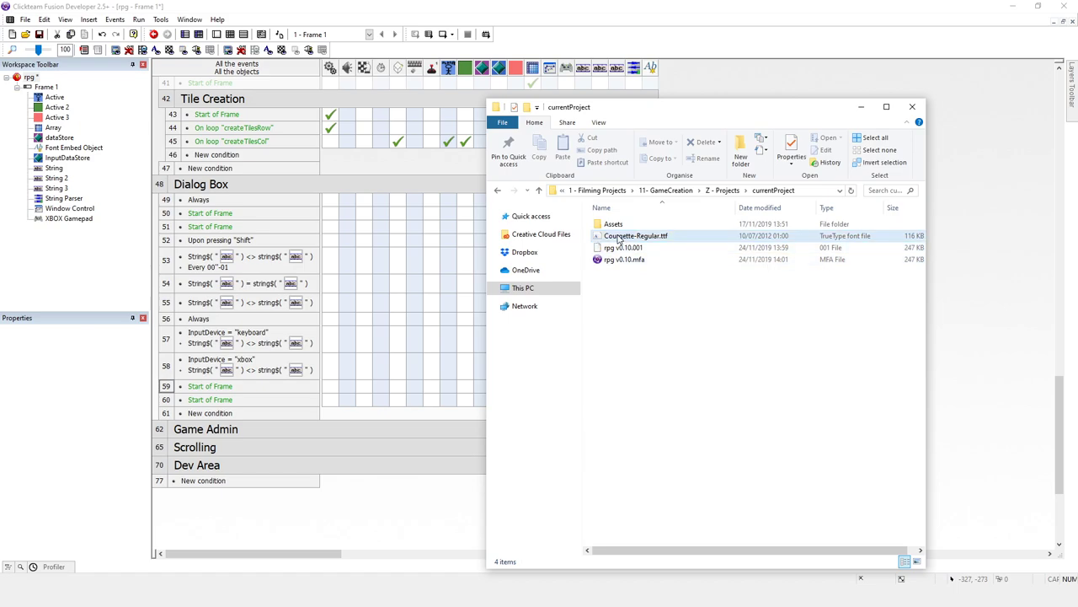
{"action": "left_click", "coordinate": [614, 222]}
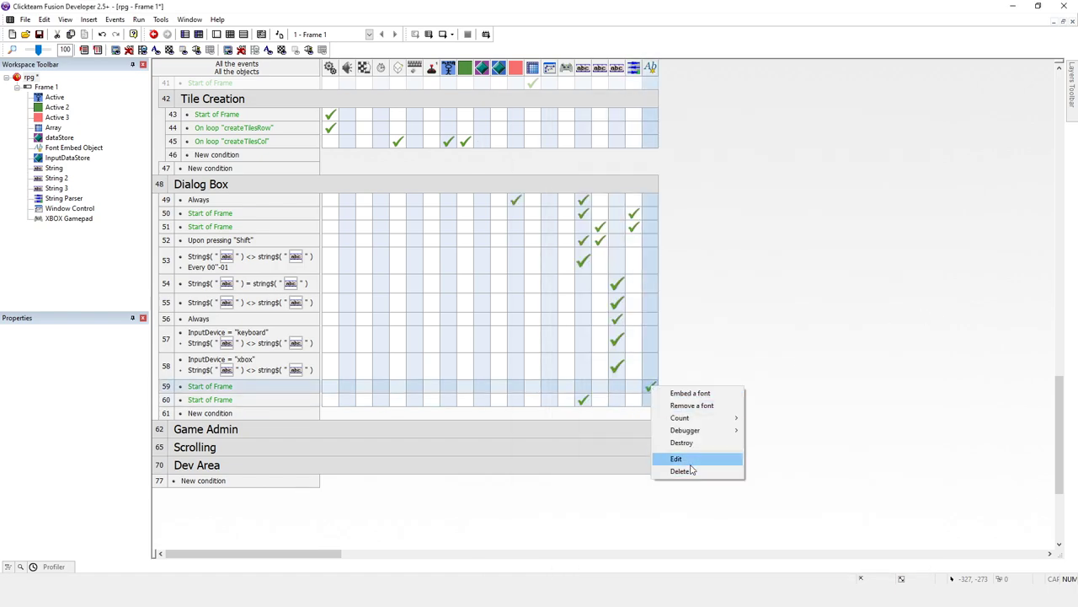
- Dismiss the context menu and run the preview with dialog text in Courgette
{"action": "left_click", "coordinate": [674, 458]}
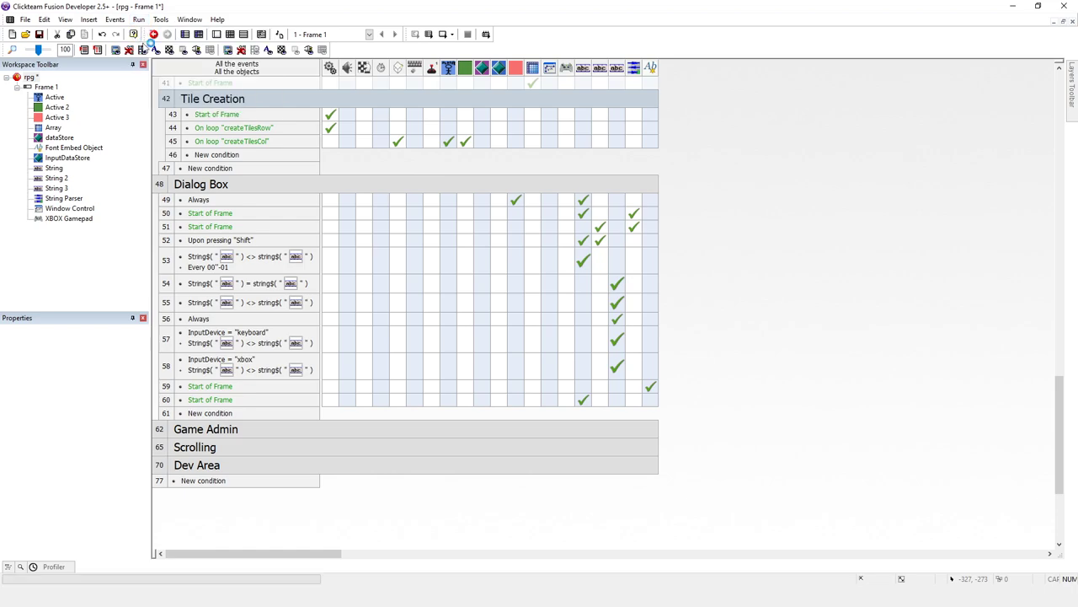
{"action": "left_click", "coordinate": [151, 42]}
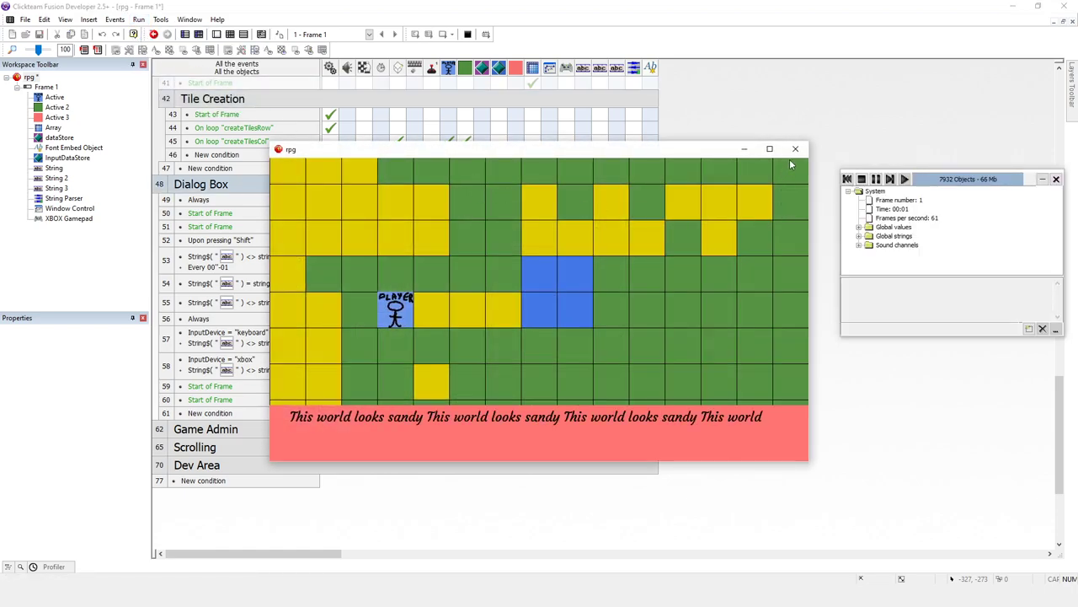